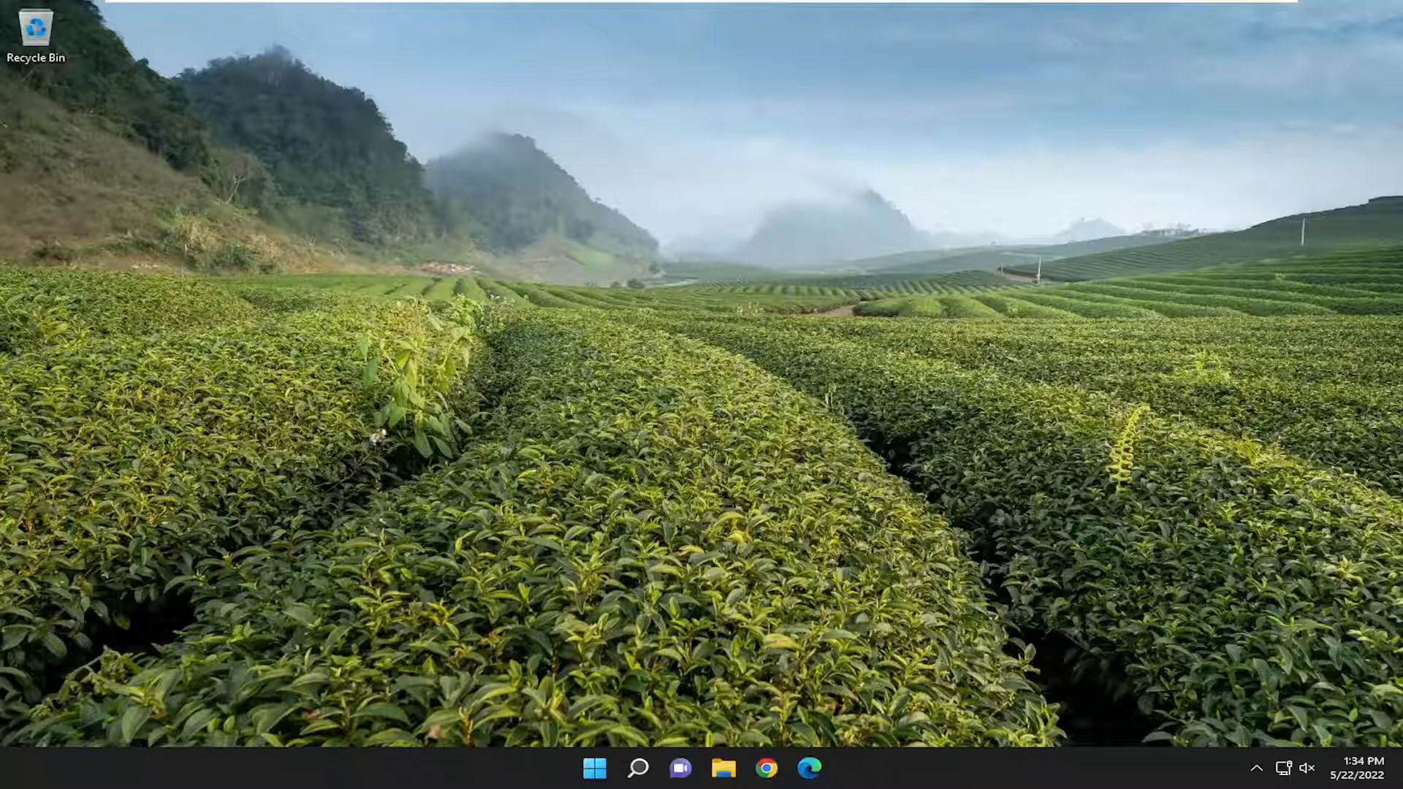
mouse_move(850, 460)
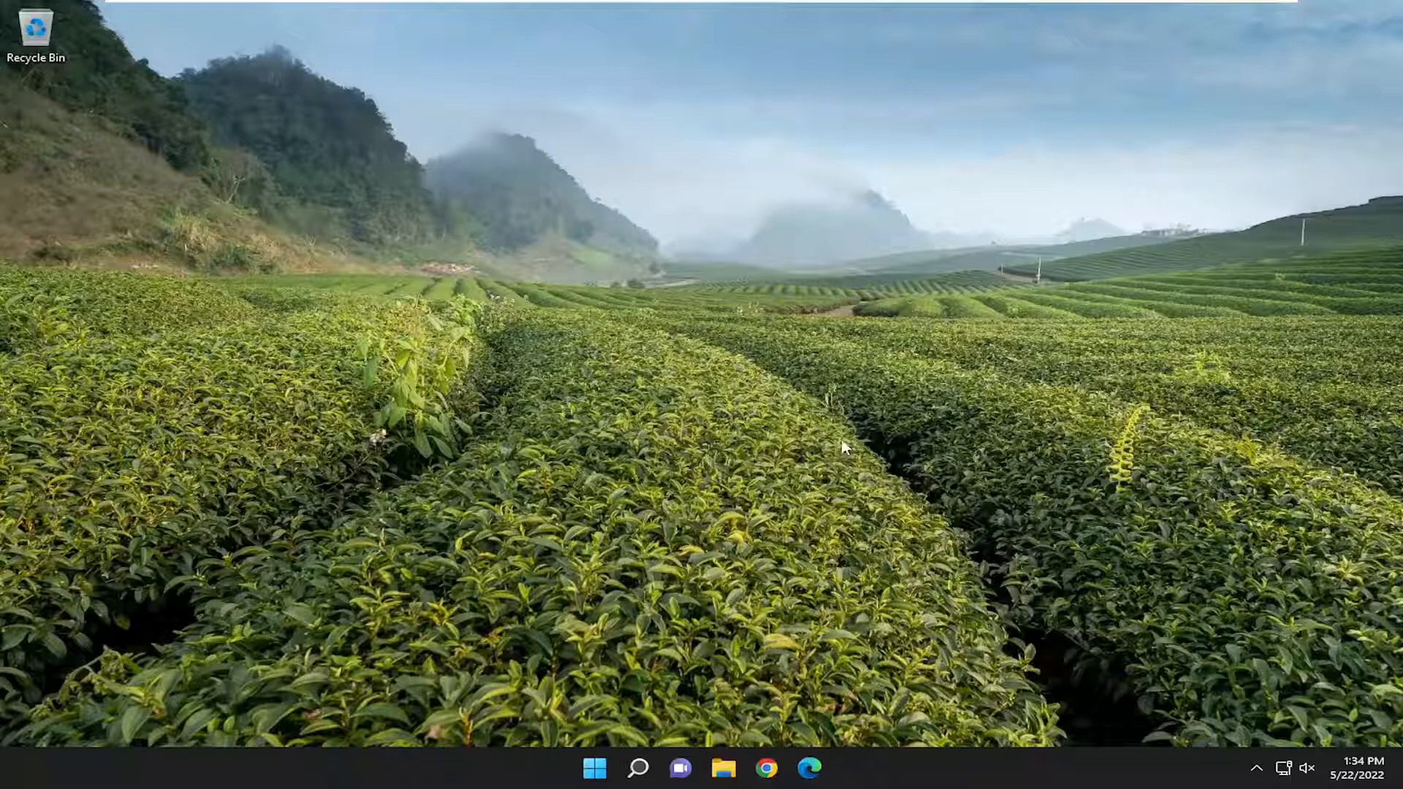
Launch the Settings app from a Windows Search for 'settings'
left_click(635, 769)
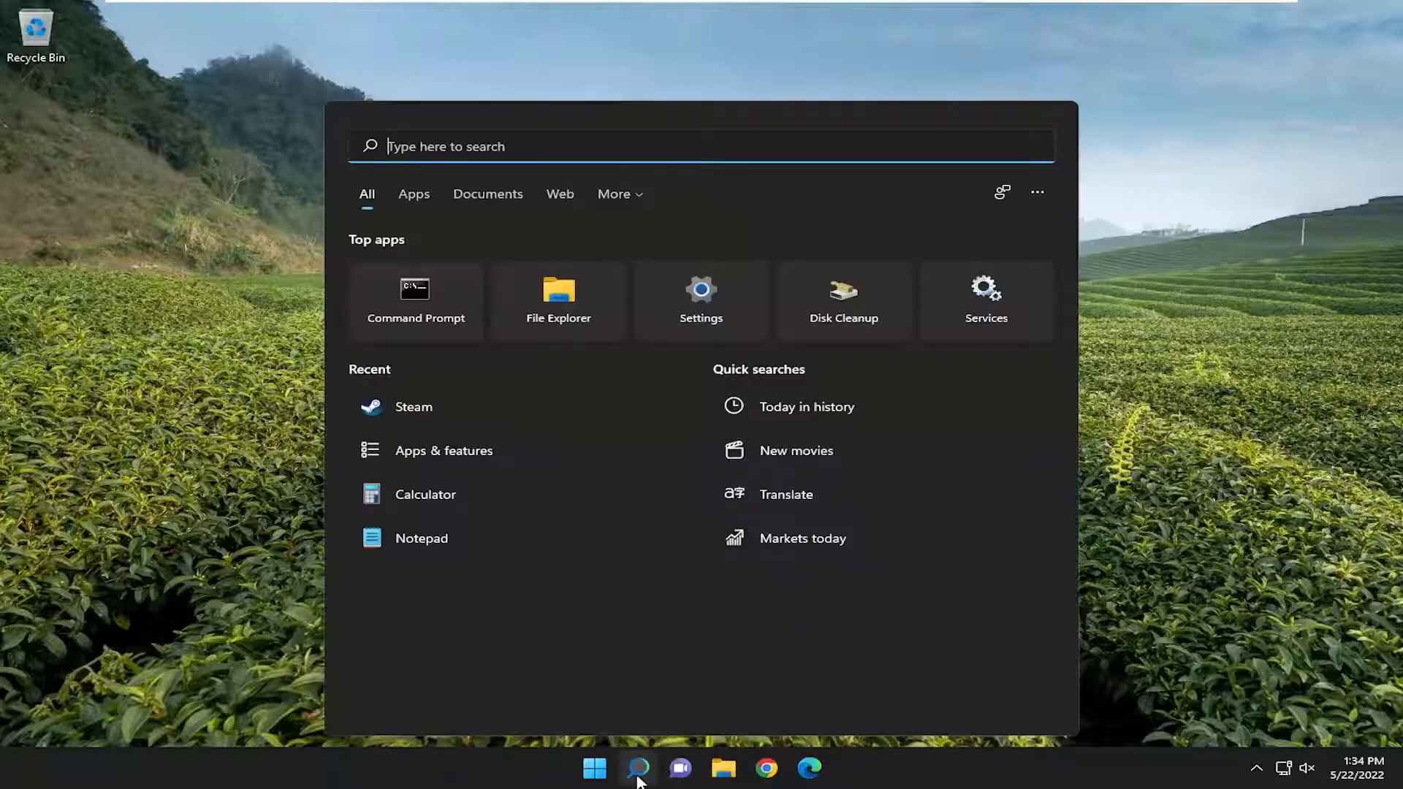
type("settings")
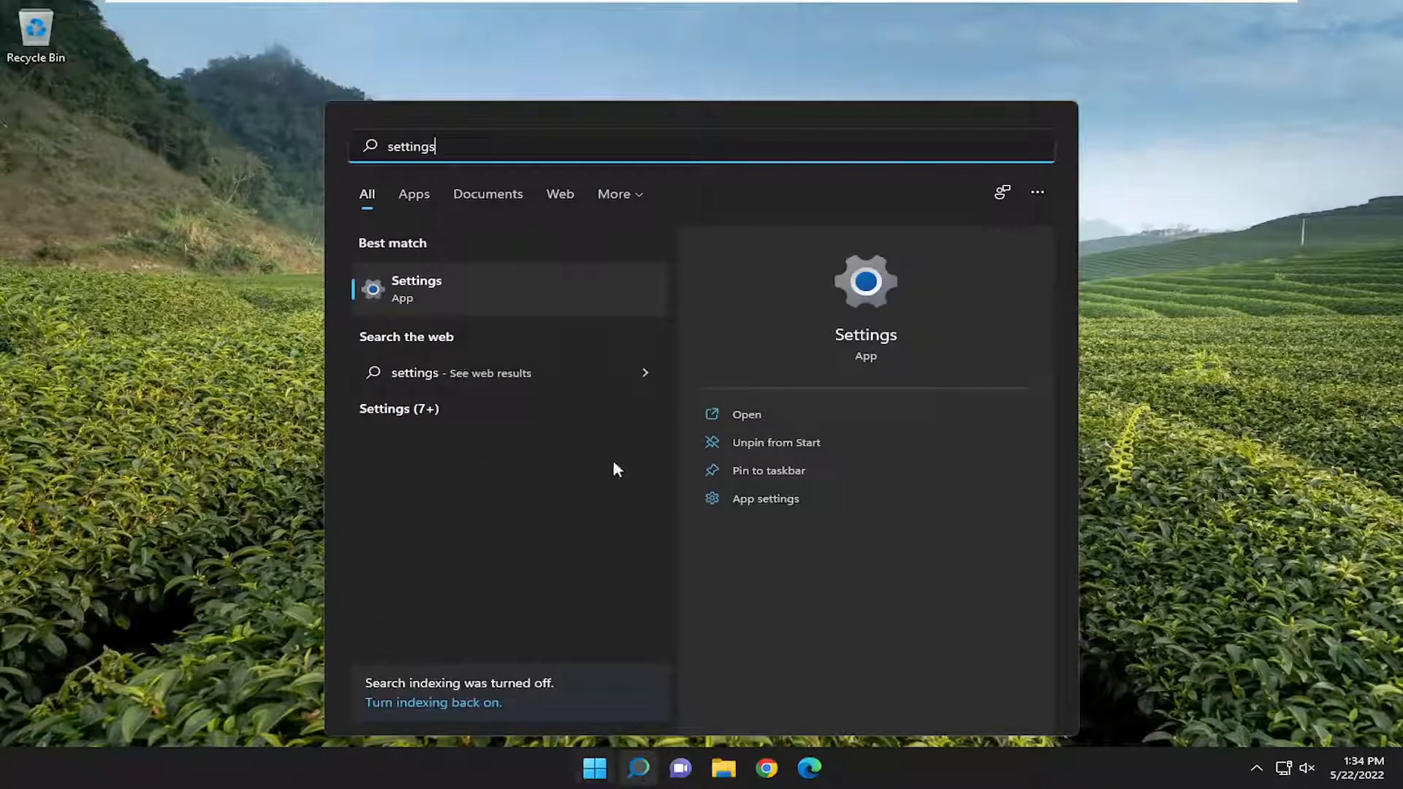
left_click(415, 289)
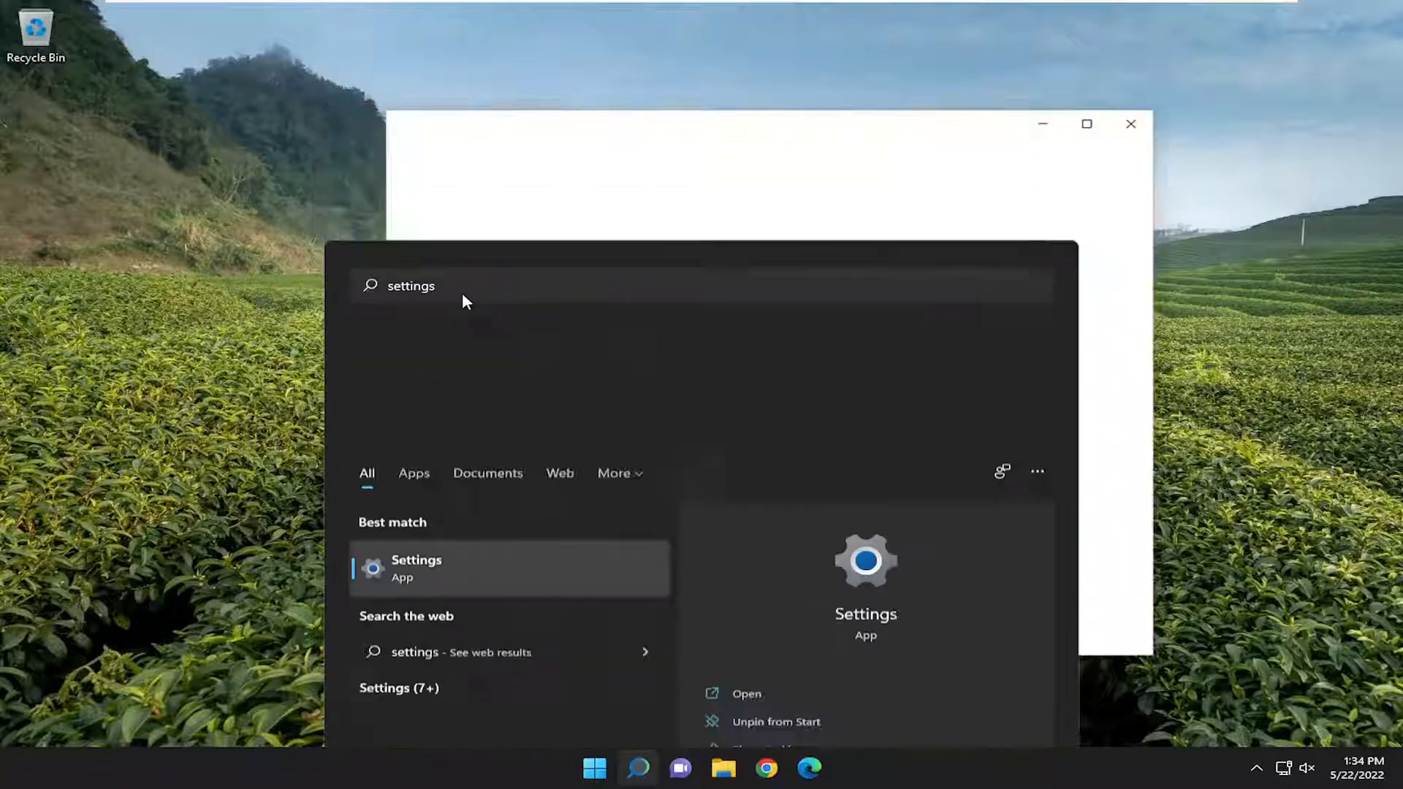
Verify Camera access and app camera access are On under Privacy & security > Camera
left_click(417, 569)
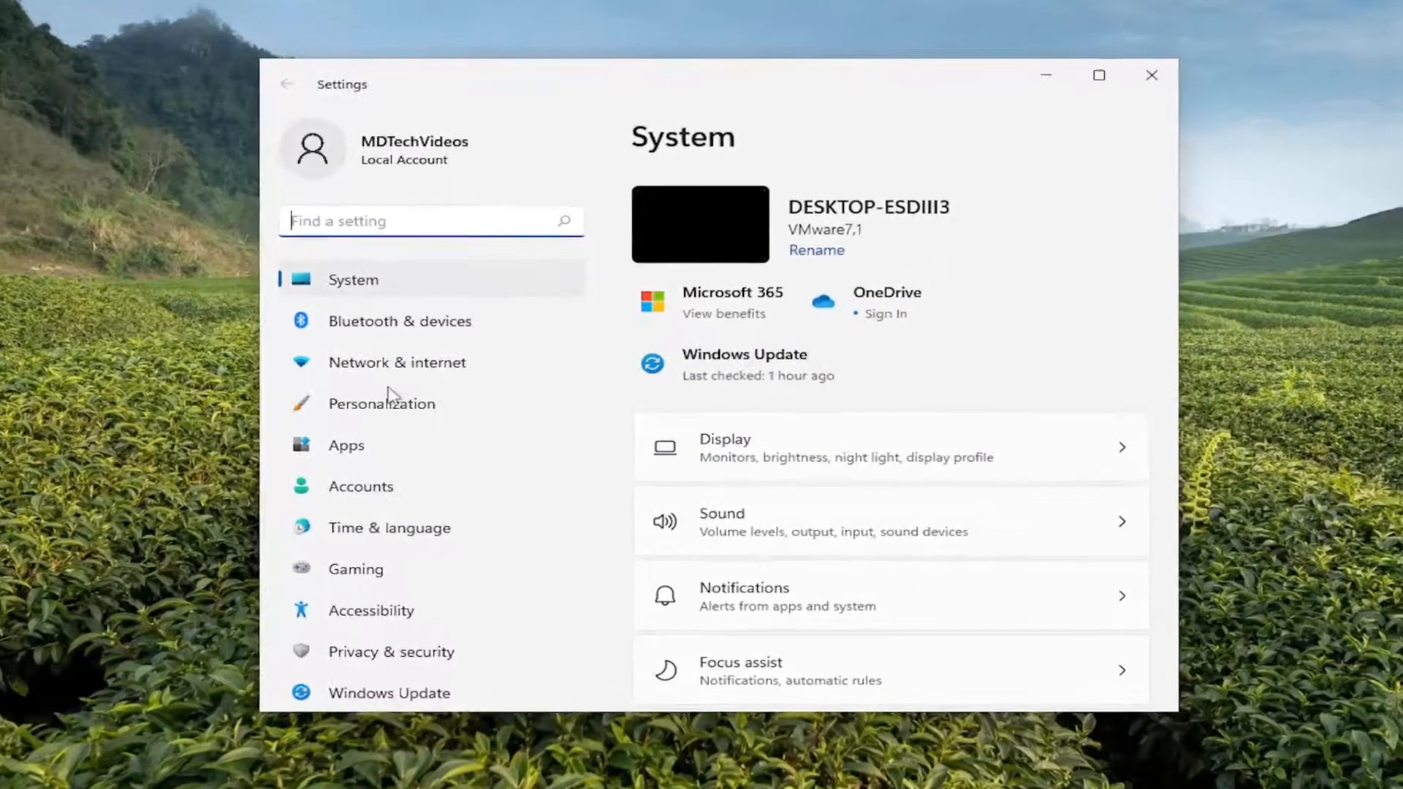
left_click(392, 652)
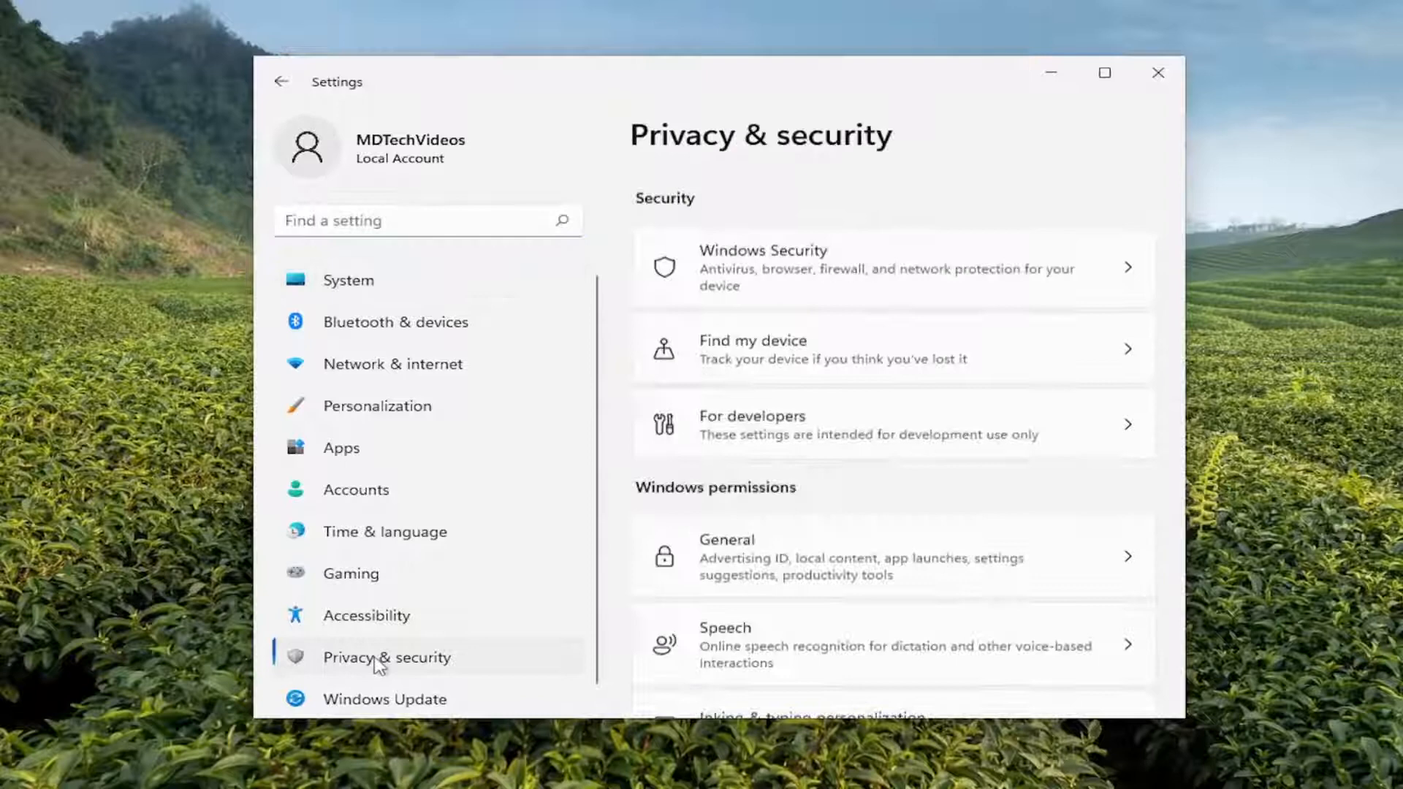
scroll("down", 3)
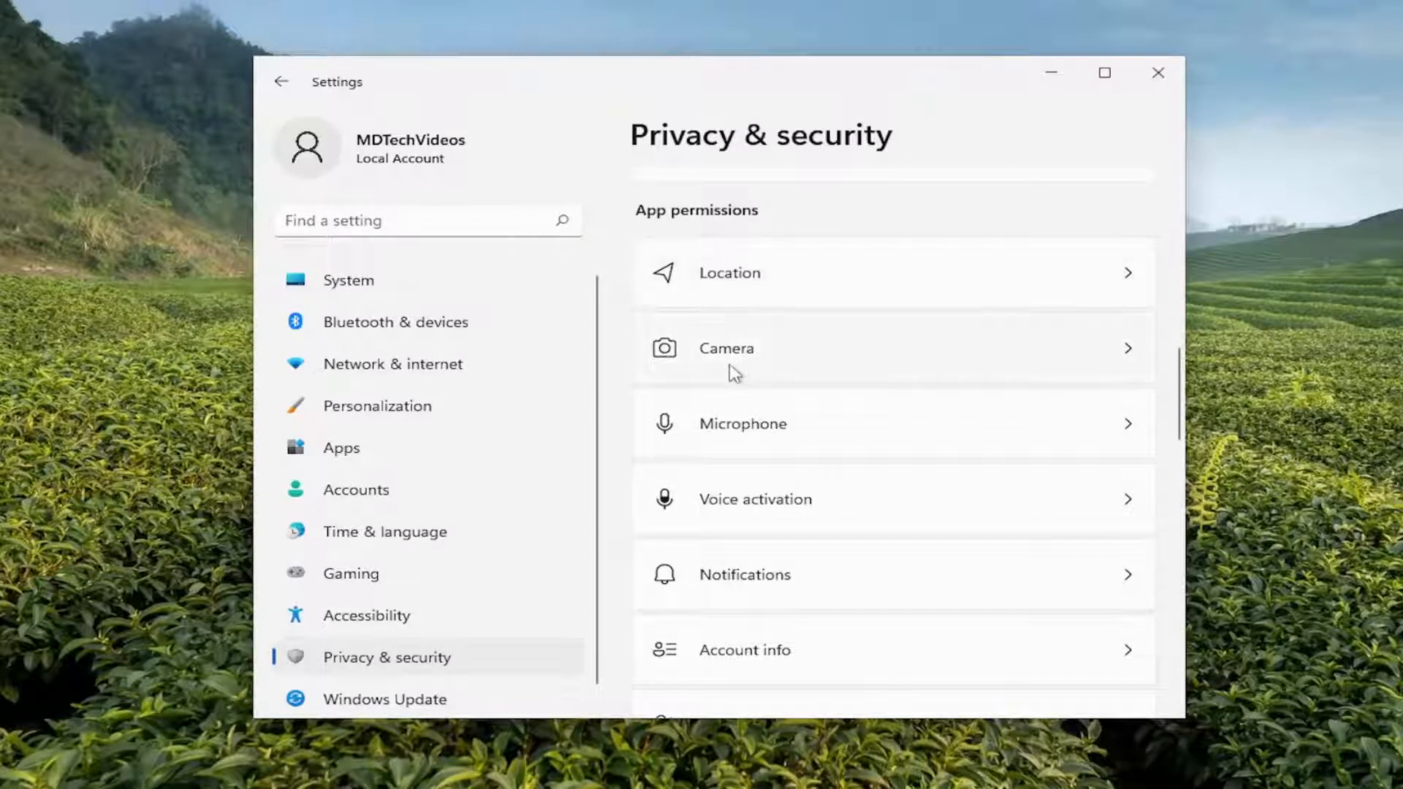
left_click(727, 348)
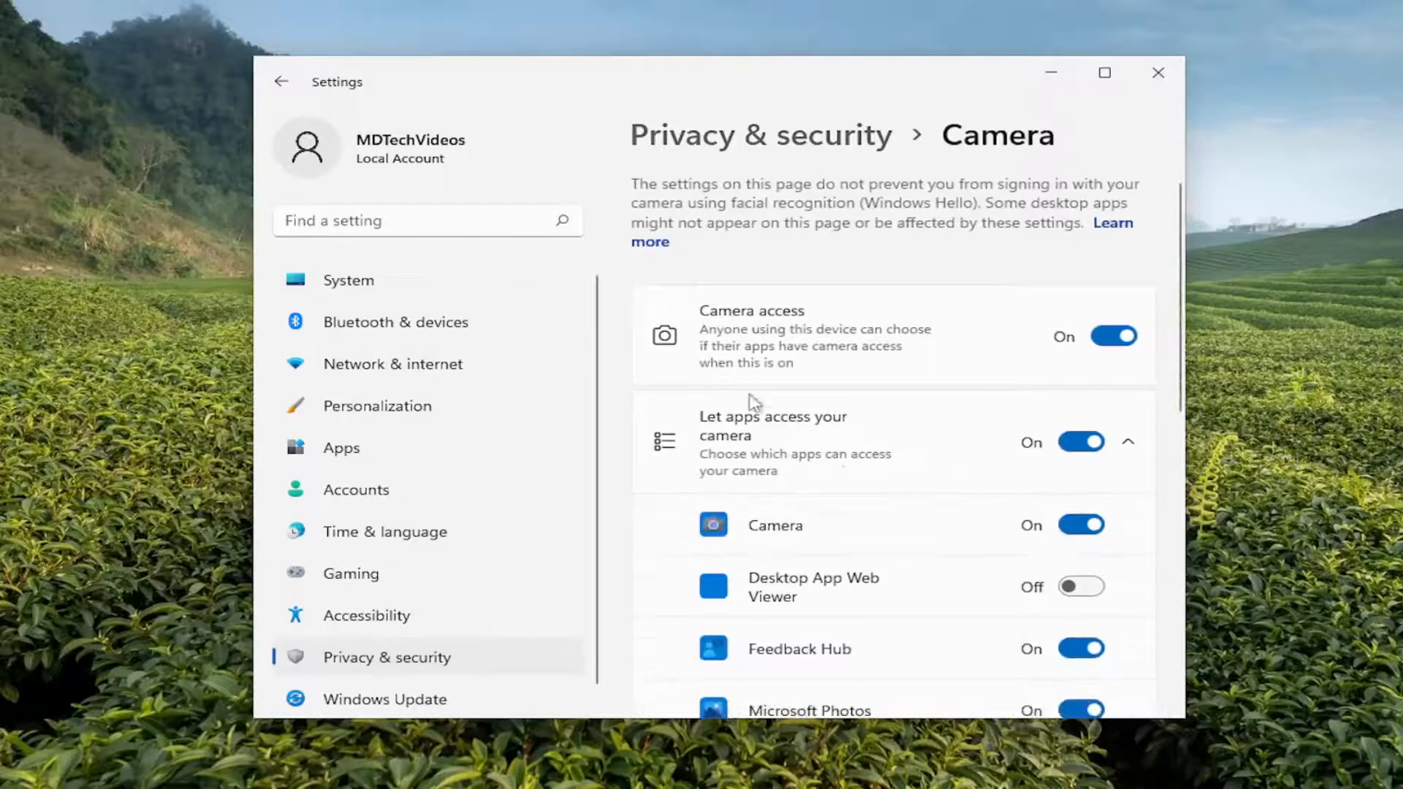
scroll("down", 3)
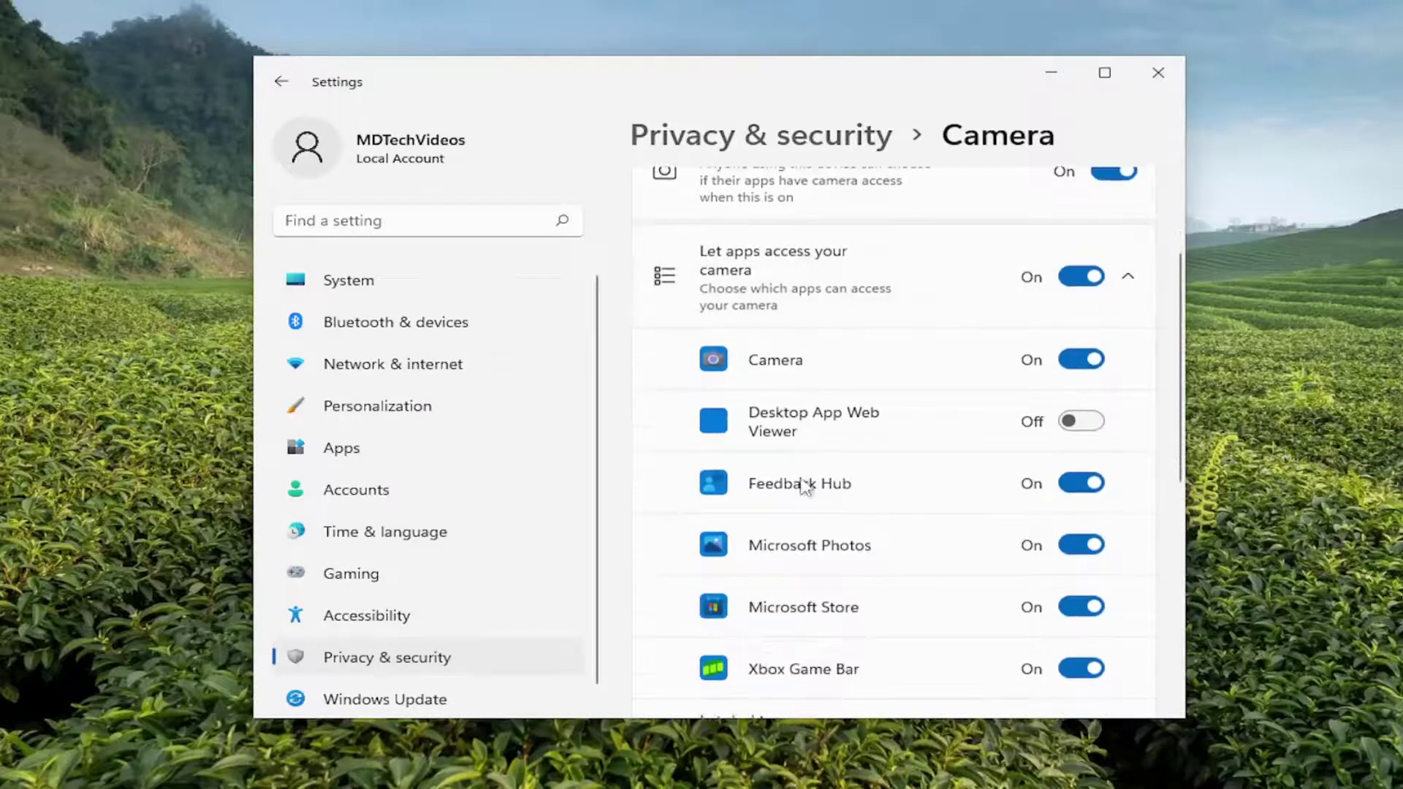
scroll("down", 3)
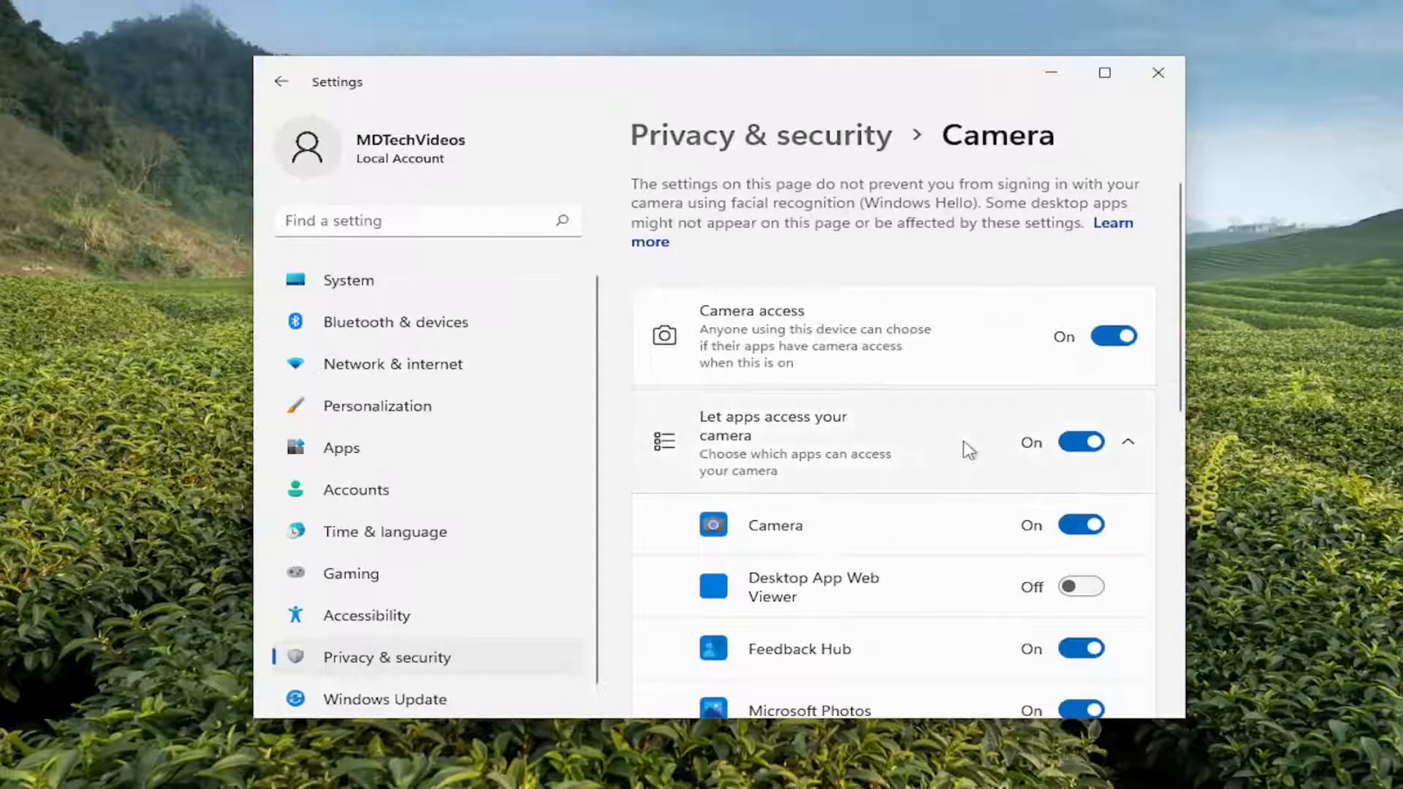
mouse_move(883, 532)
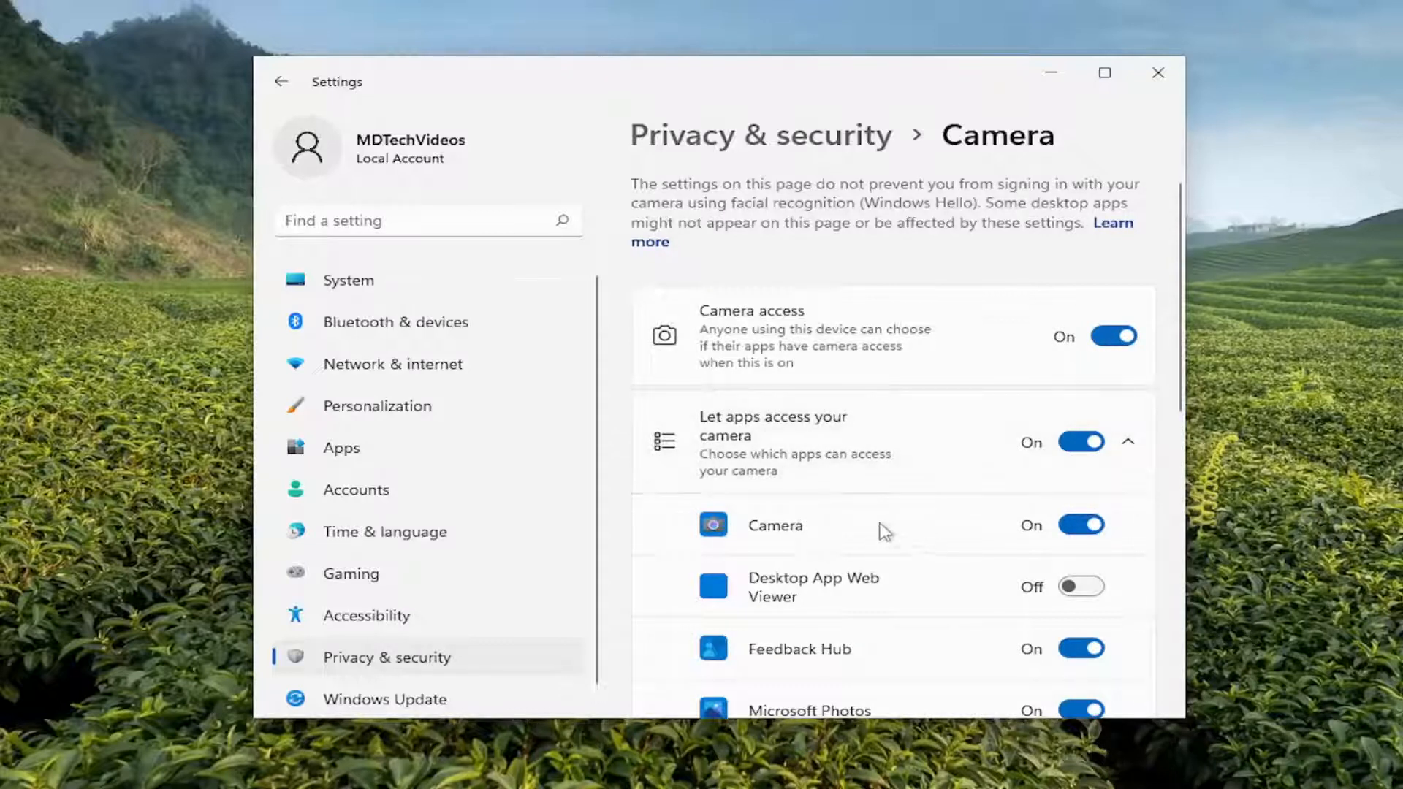
scroll("down", 3)
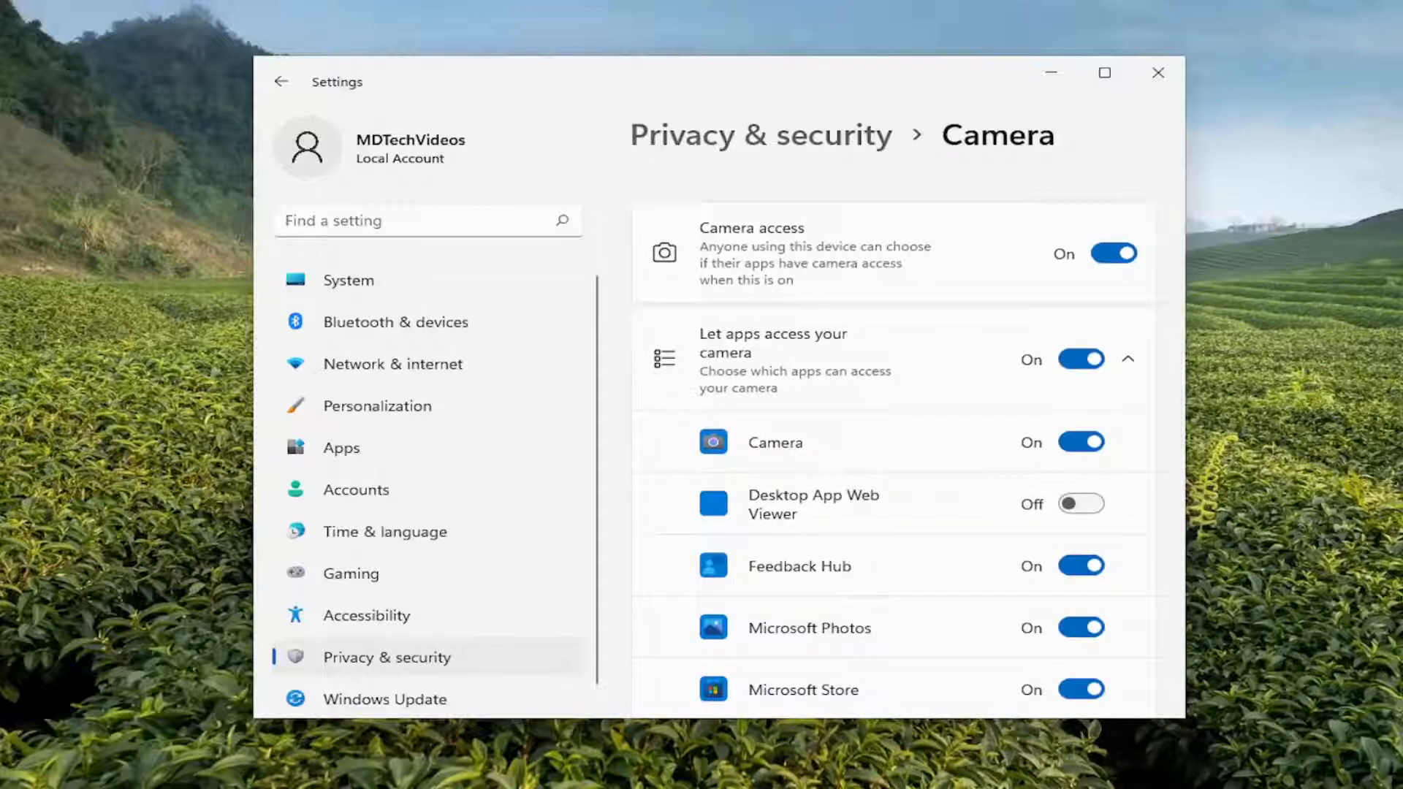
Close Settings and search Windows for 'troubleshoot settings'
left_click(1160, 73)
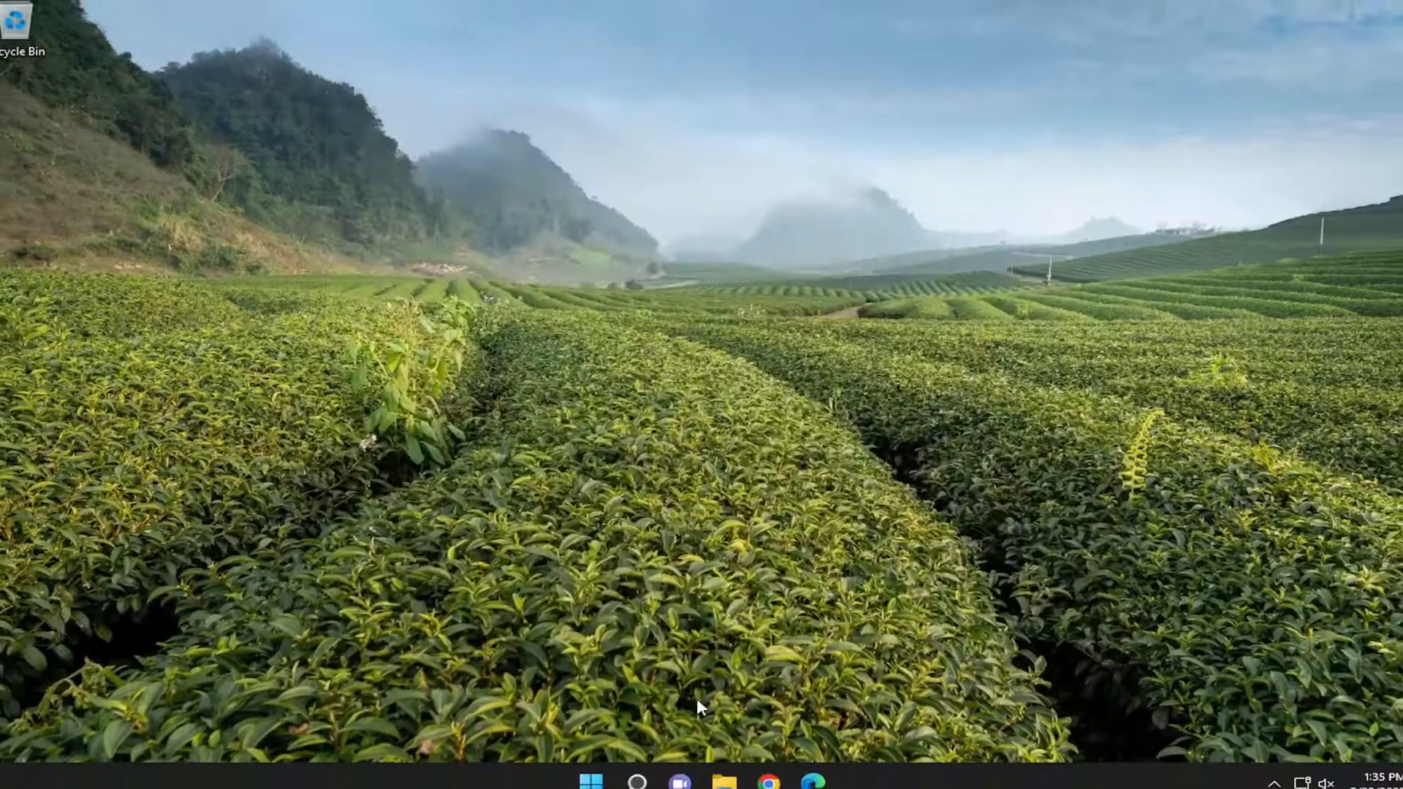
type("troubleshoot settings")
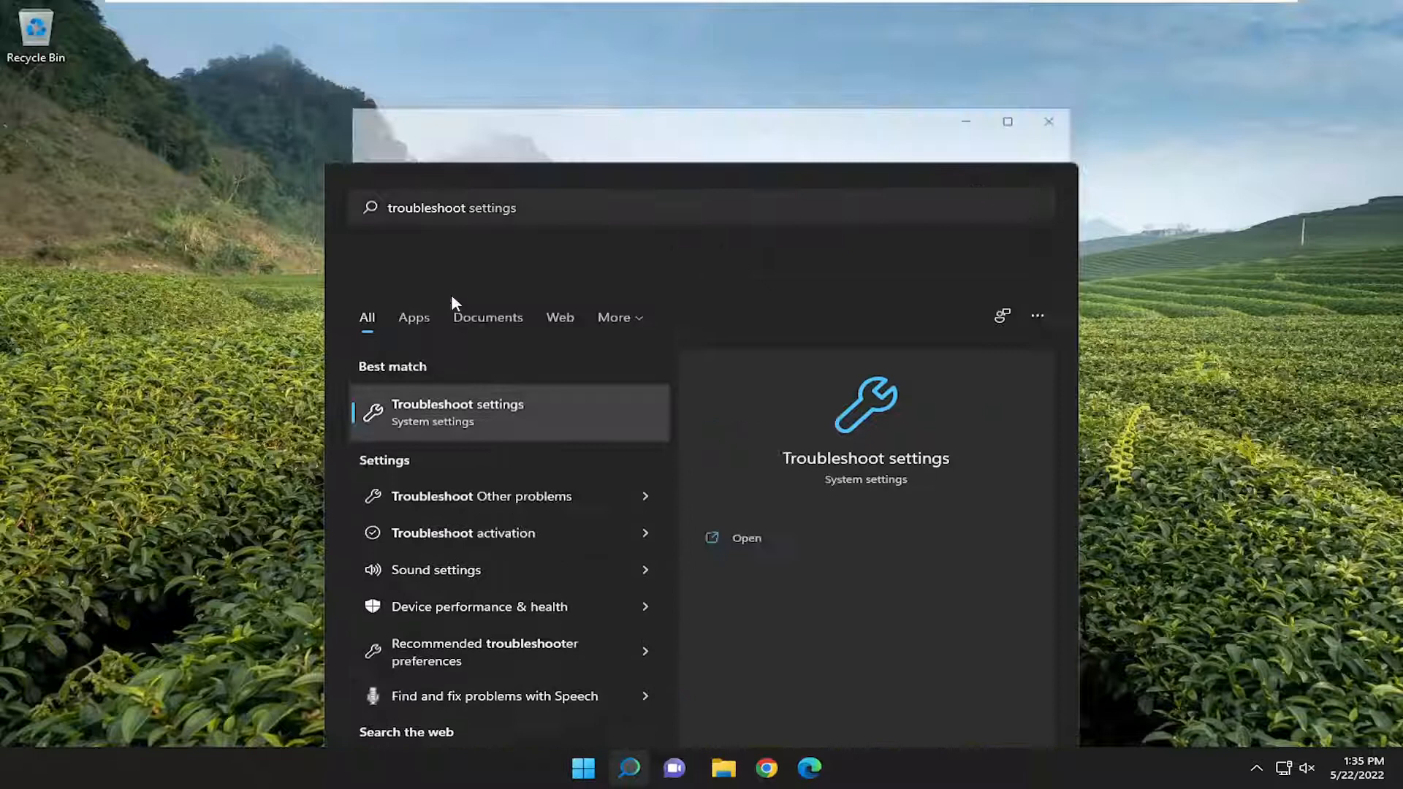
Run the Camera troubleshooter from Other troubleshooters, then close Get Help and Settings
left_click(456, 413)
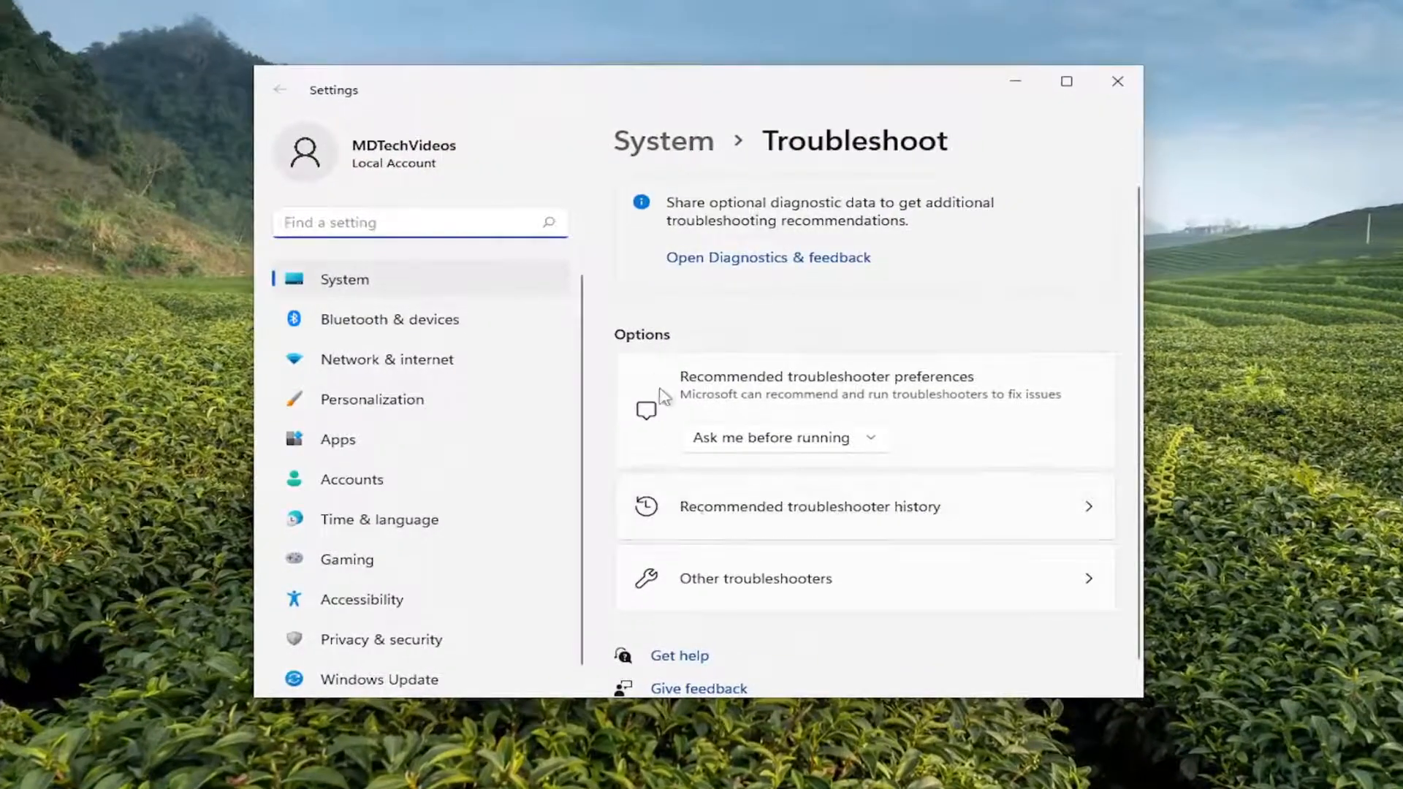
left_click(756, 579)
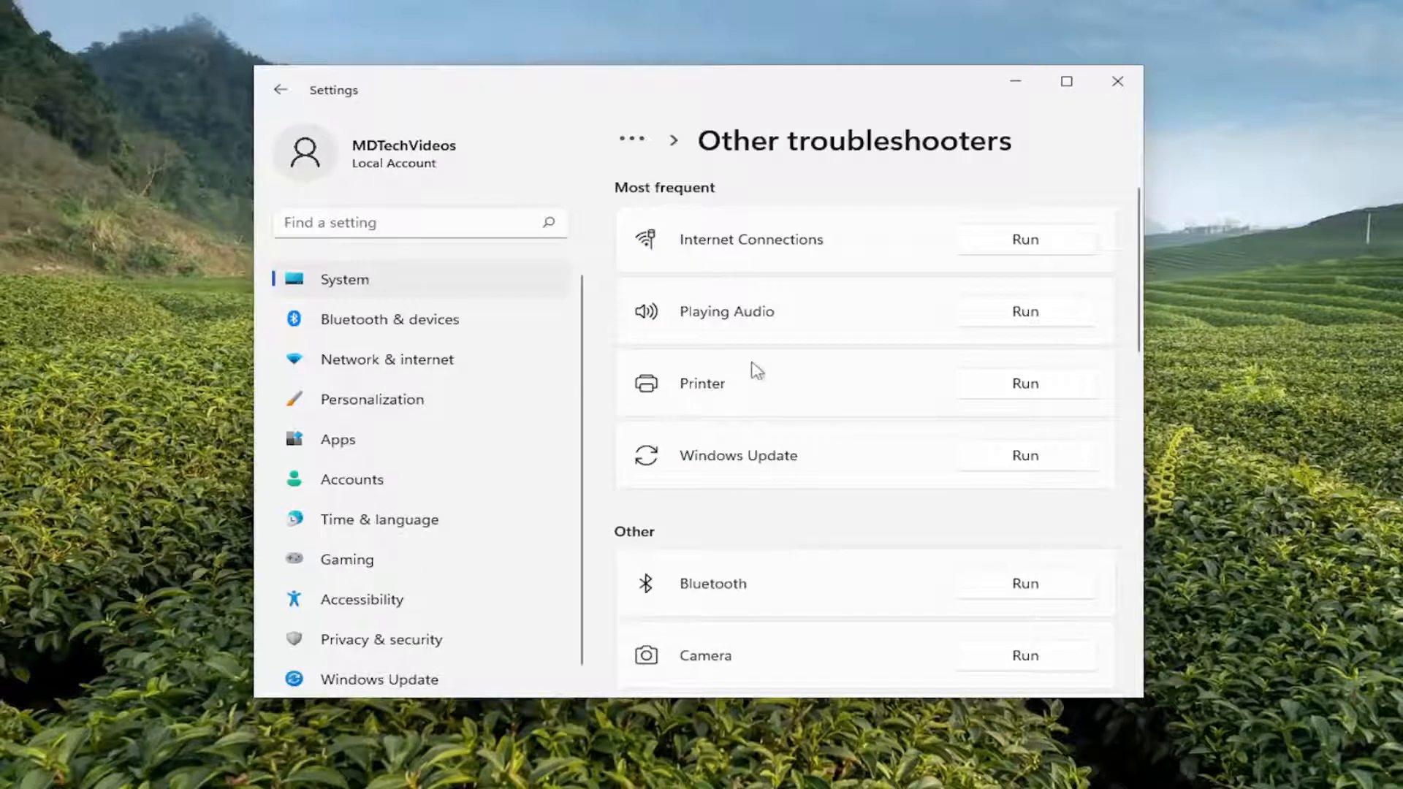
scroll("down", 3)
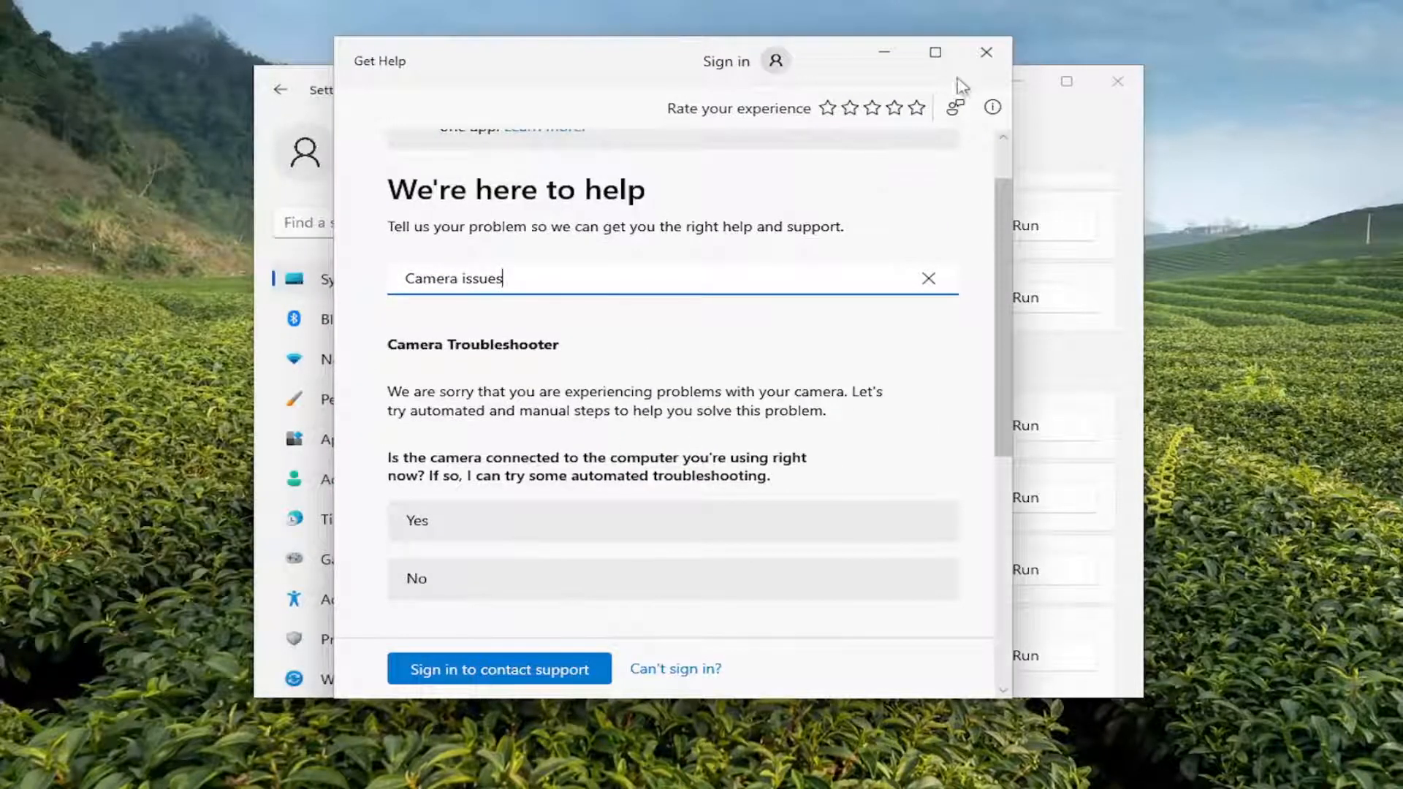
left_click(983, 51)
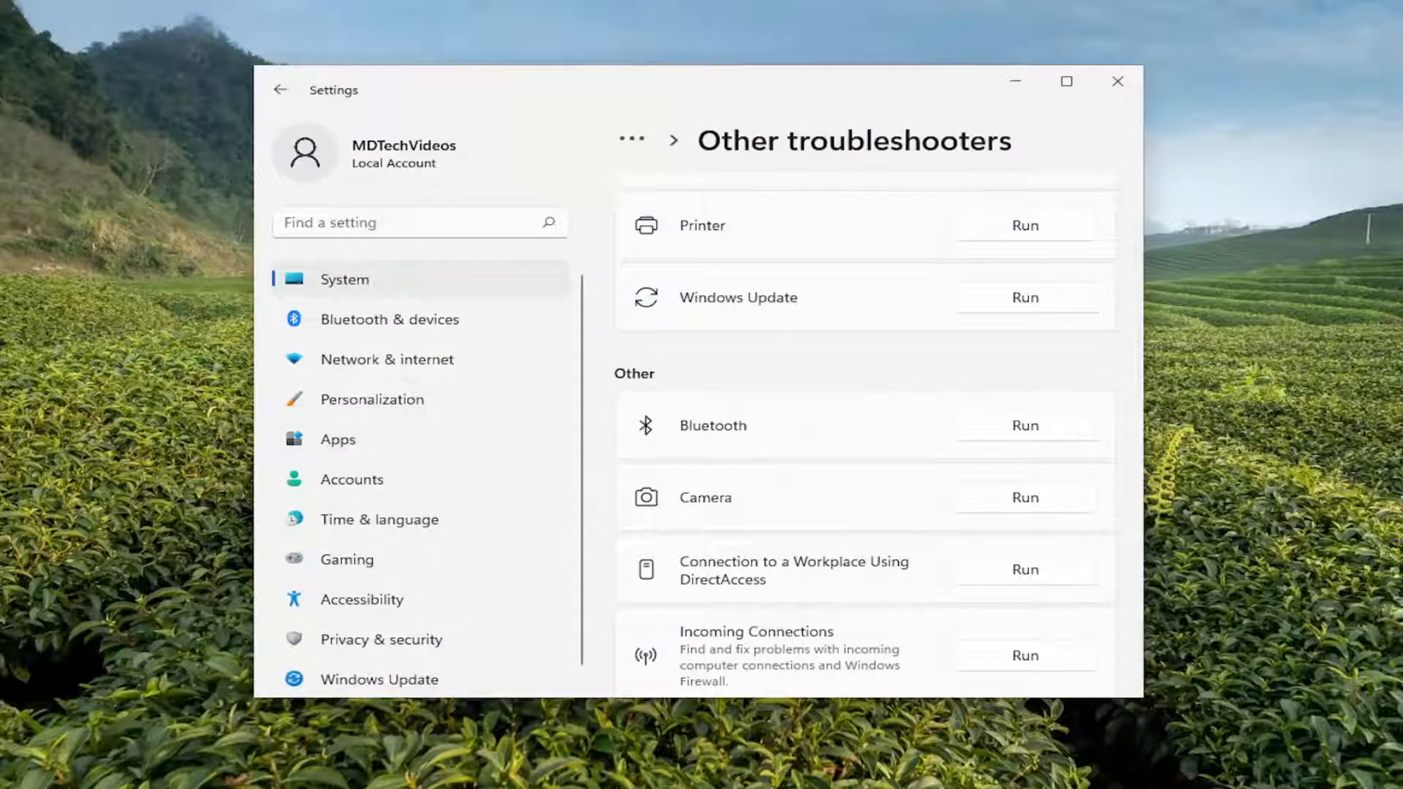
left_click(1117, 82)
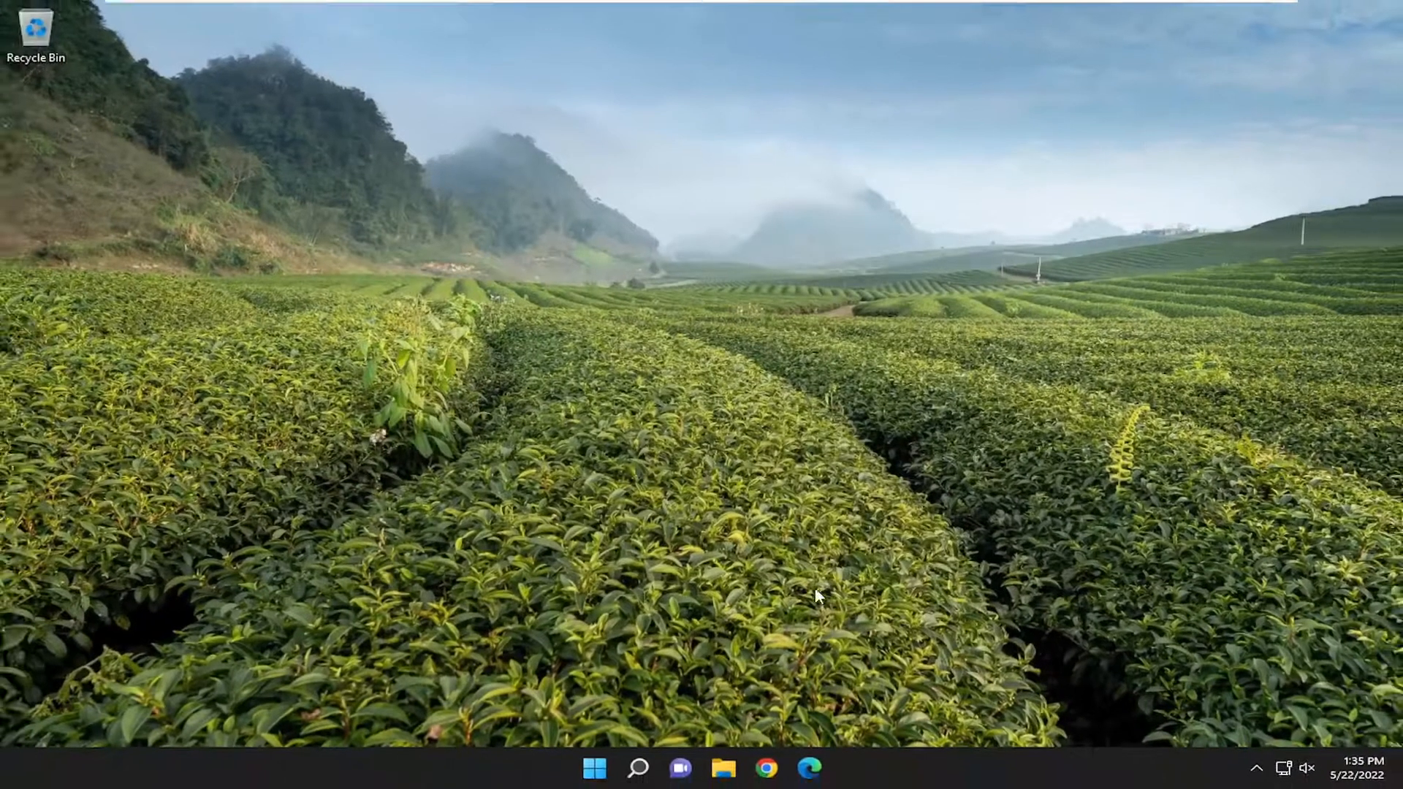
Search for 'cmd' and run Command Prompt as administrator
left_click(638, 768)
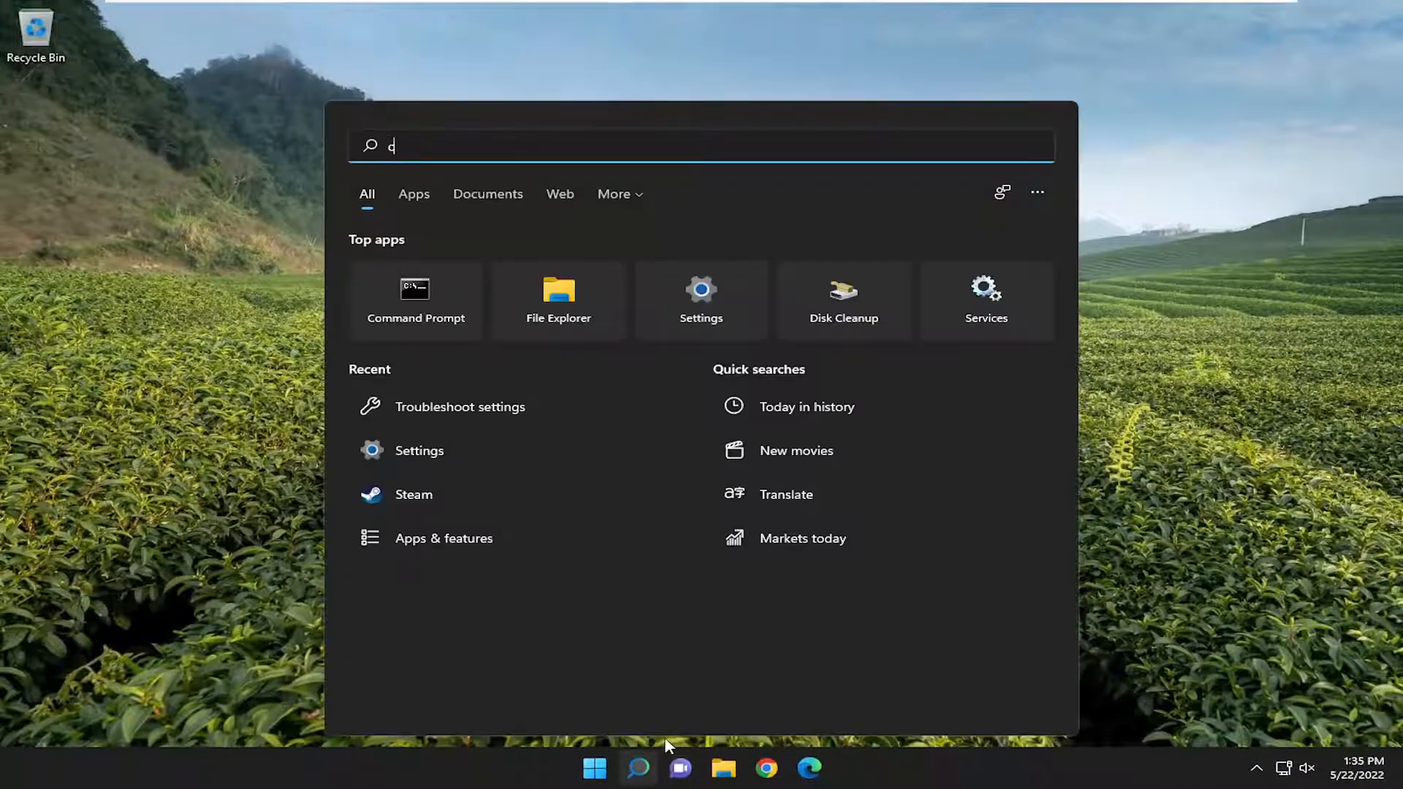
type("md")
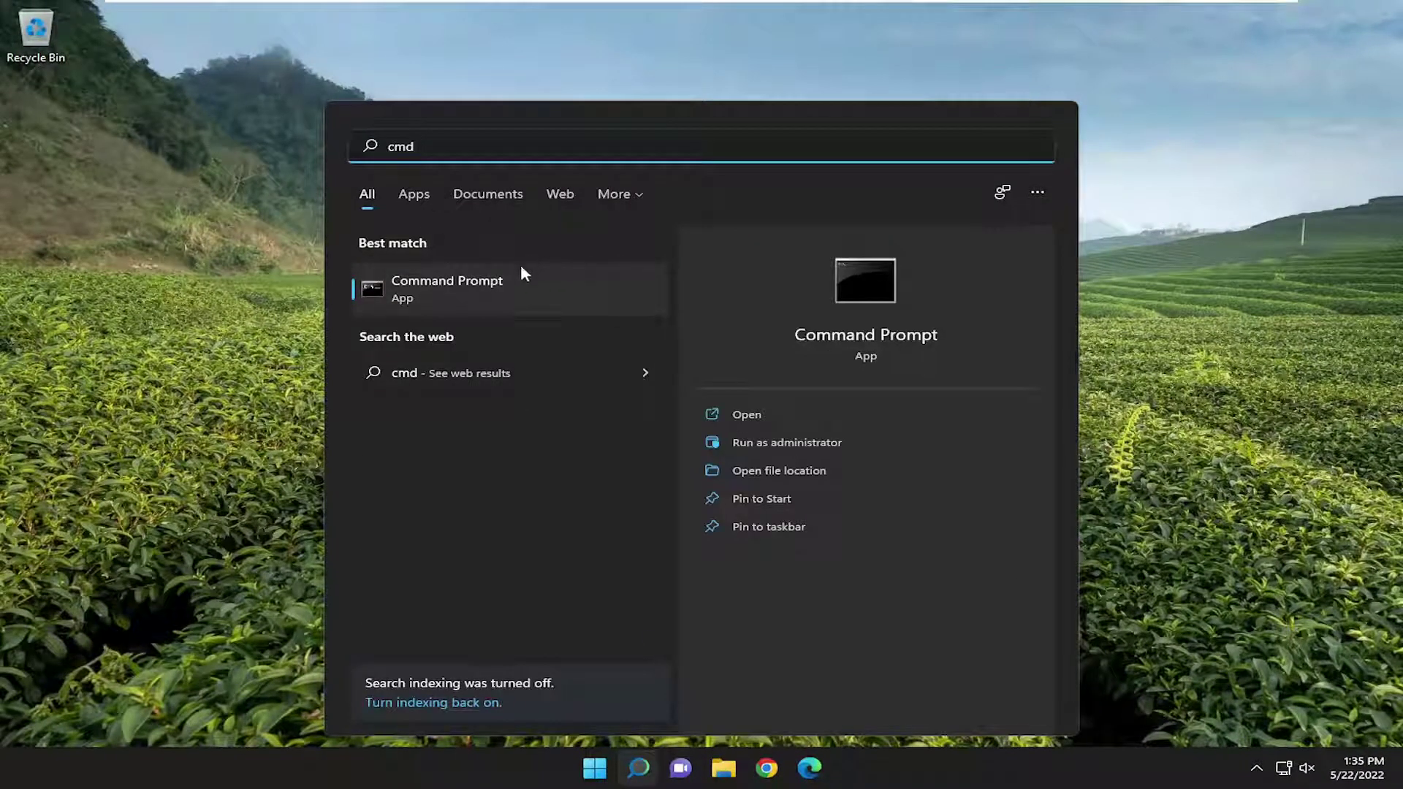
right_click(447, 288)
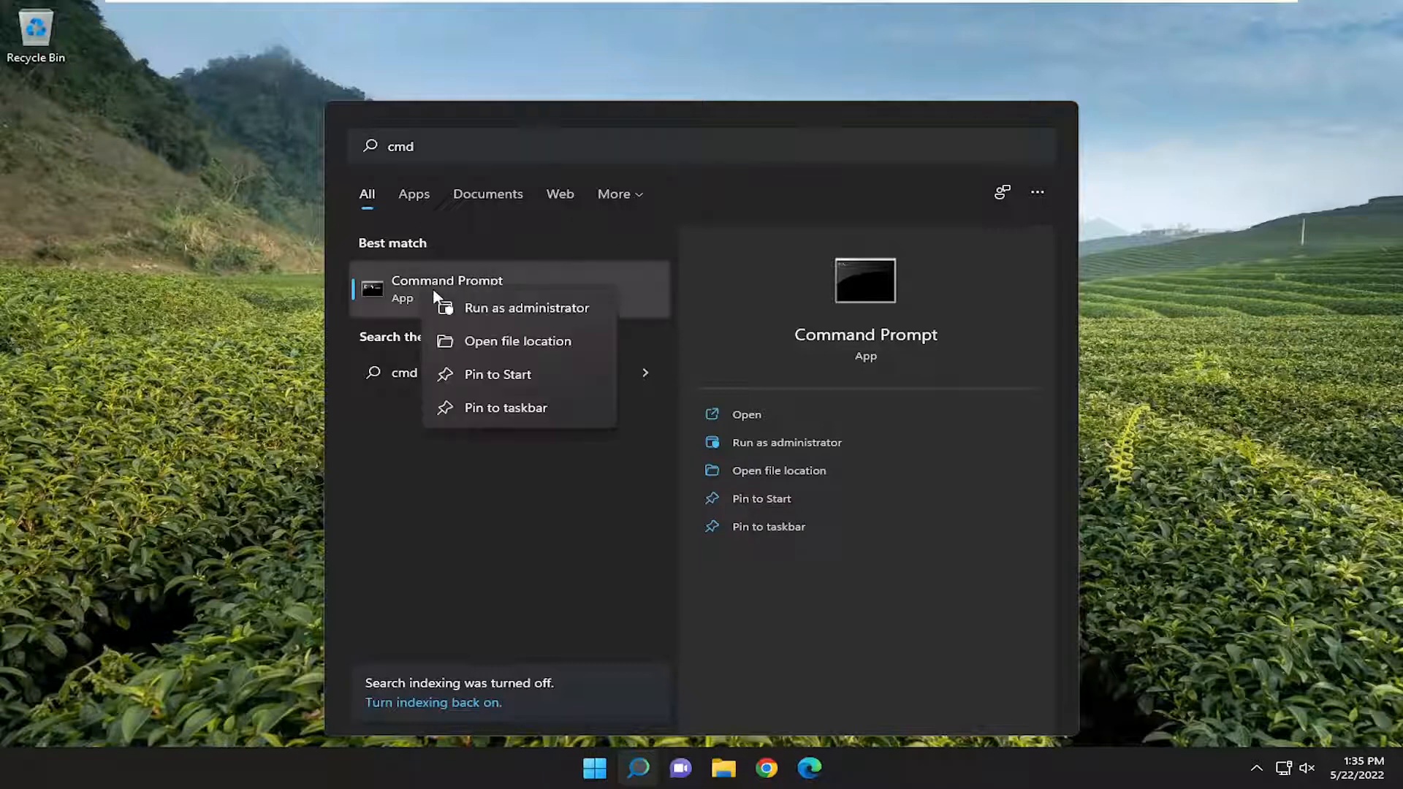
left_click(527, 307)
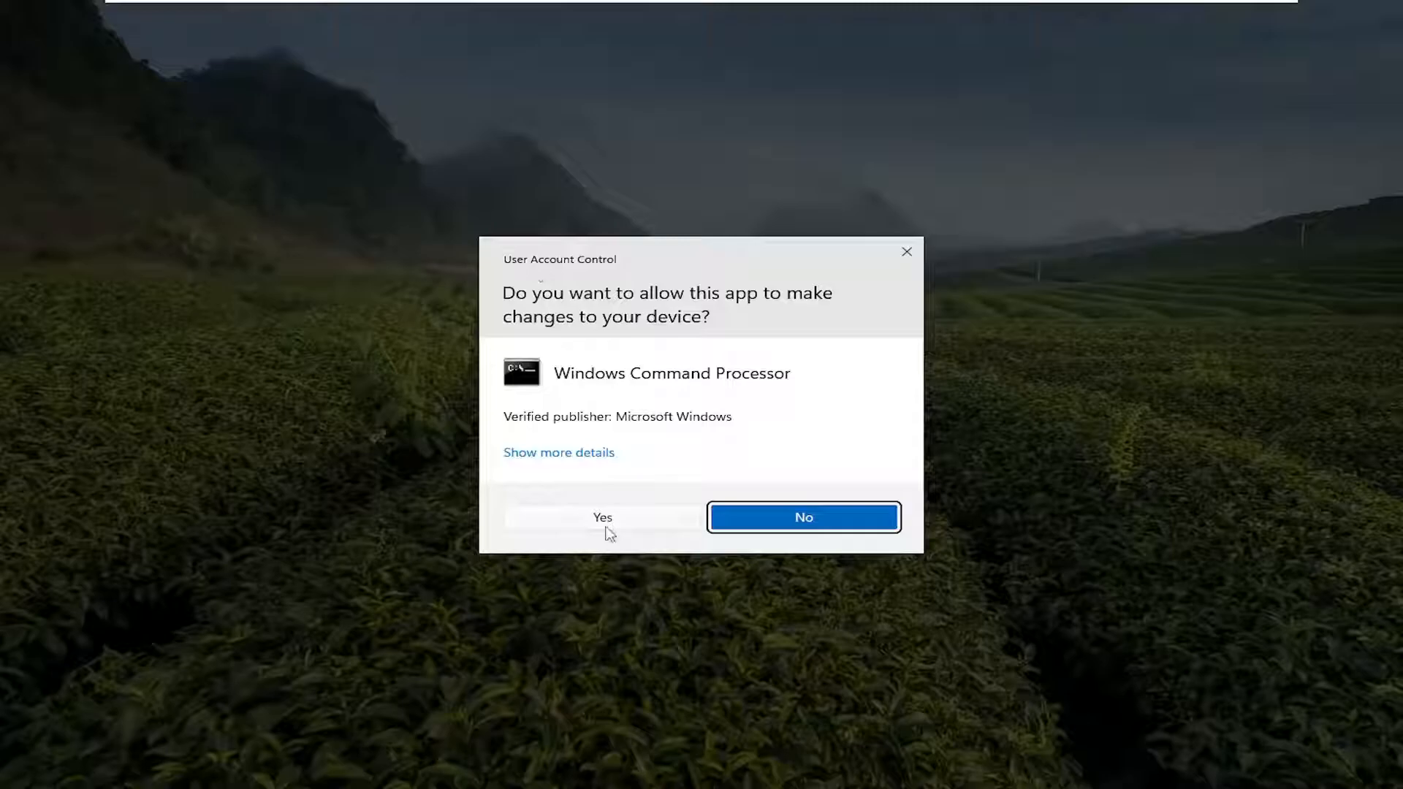
Approve the UAC prompt and run sfc /scannow until verification reports no integrity violations
left_click(602, 517)
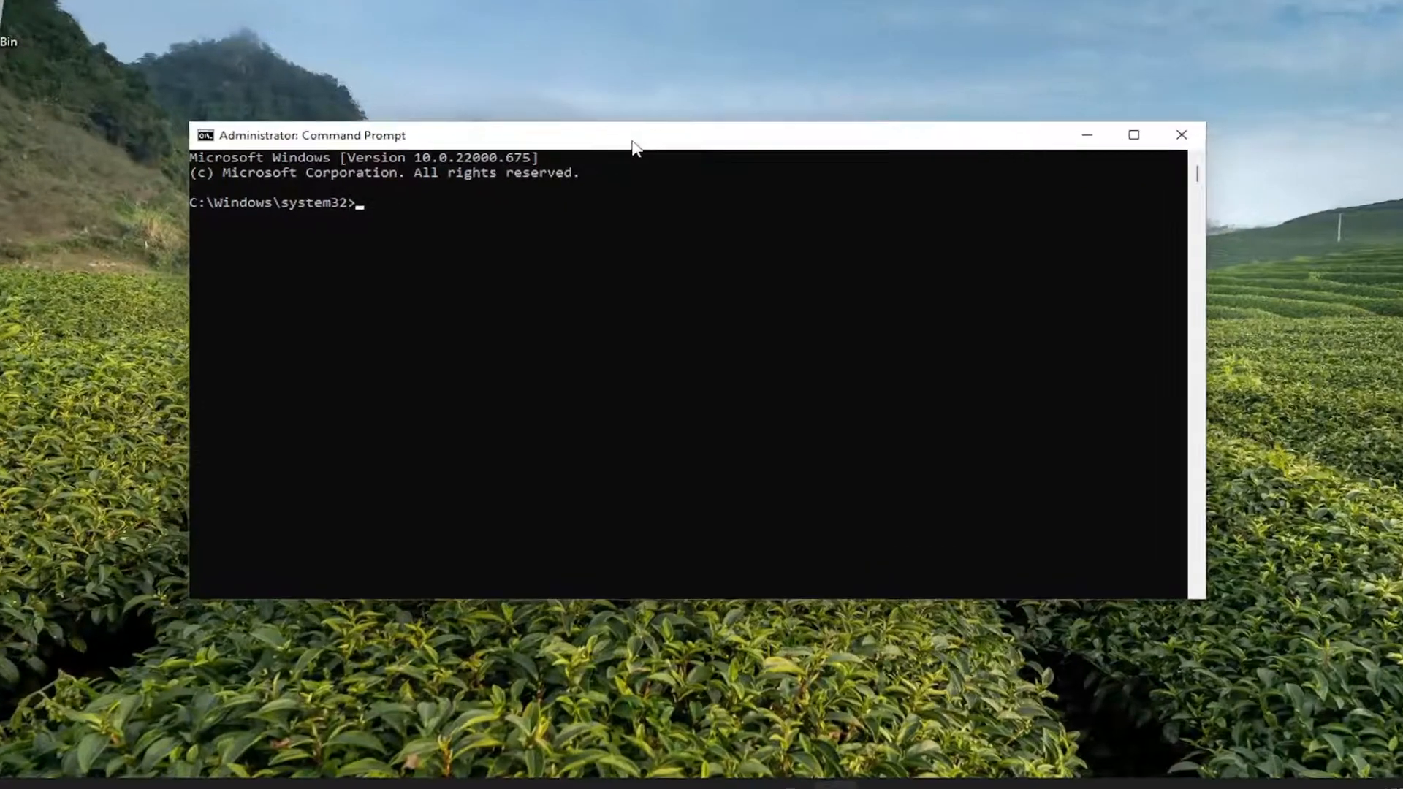
type("sfc /sca")
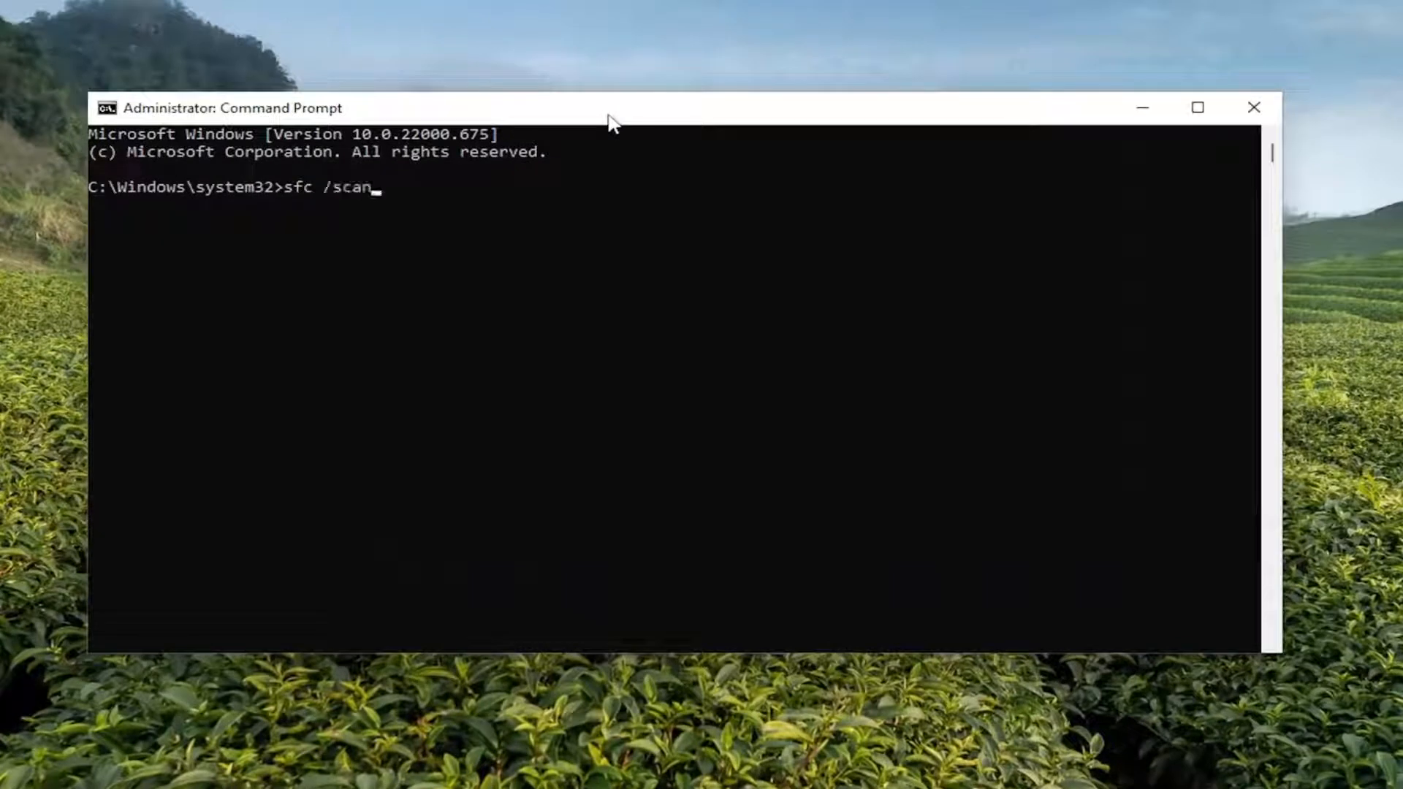
type("now")
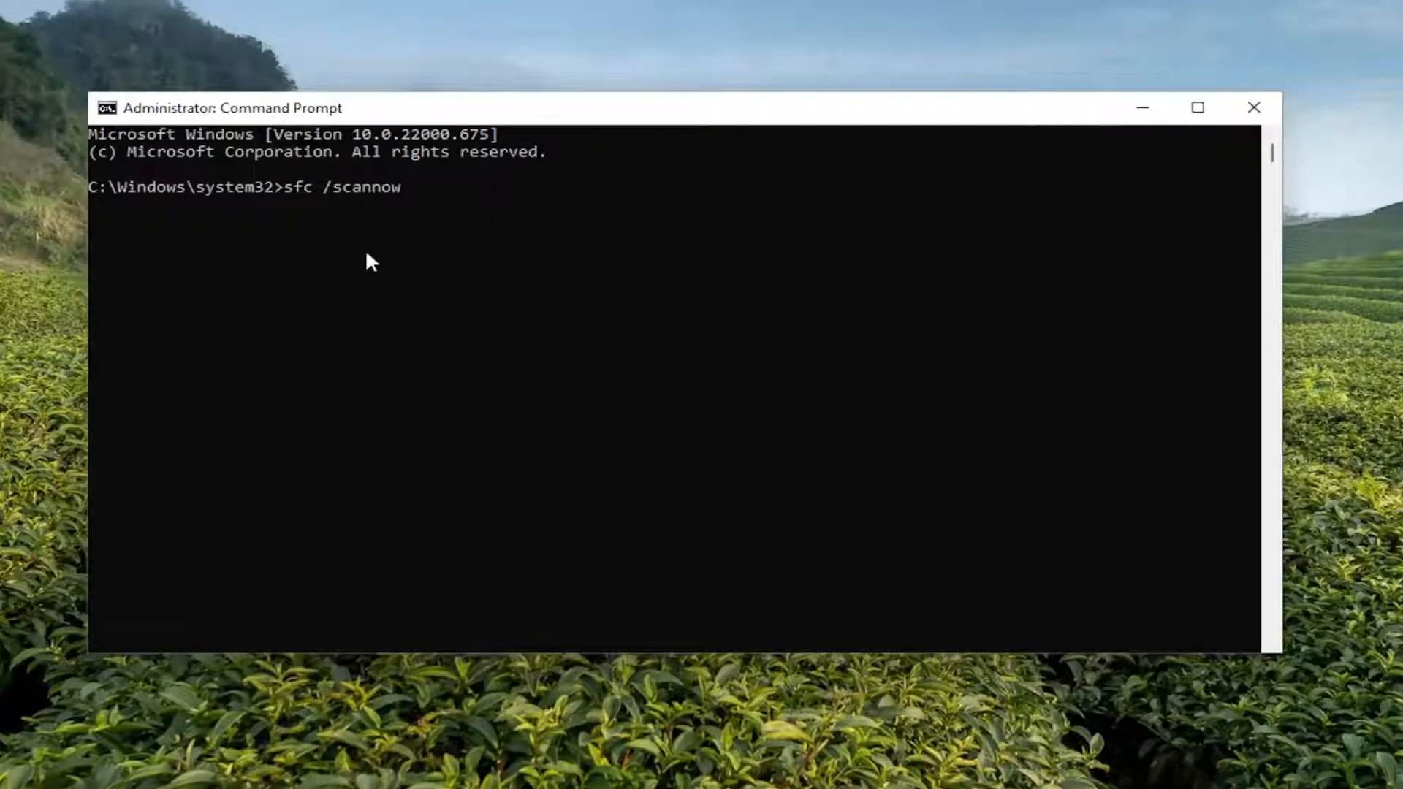
mouse_move(351, 207)
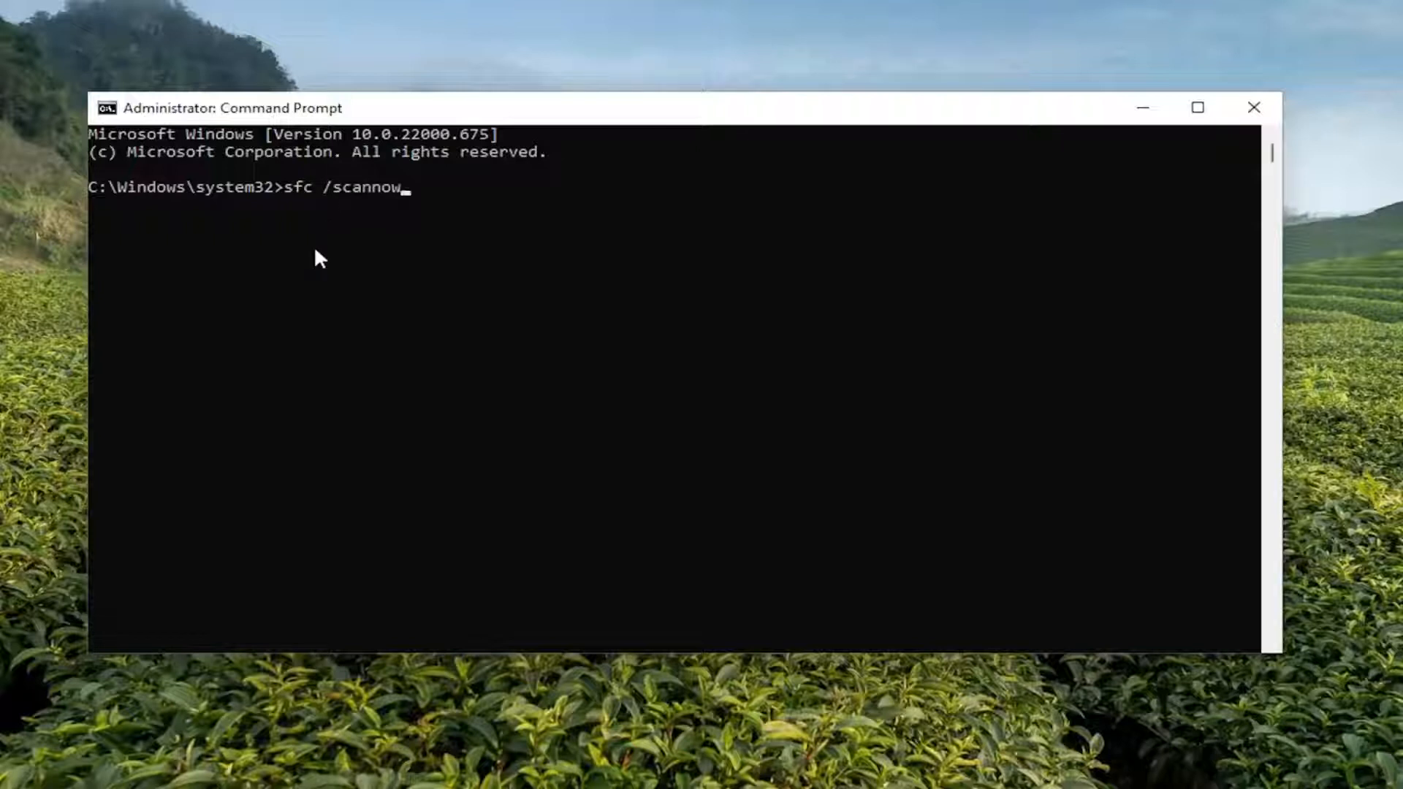
key("Enter")
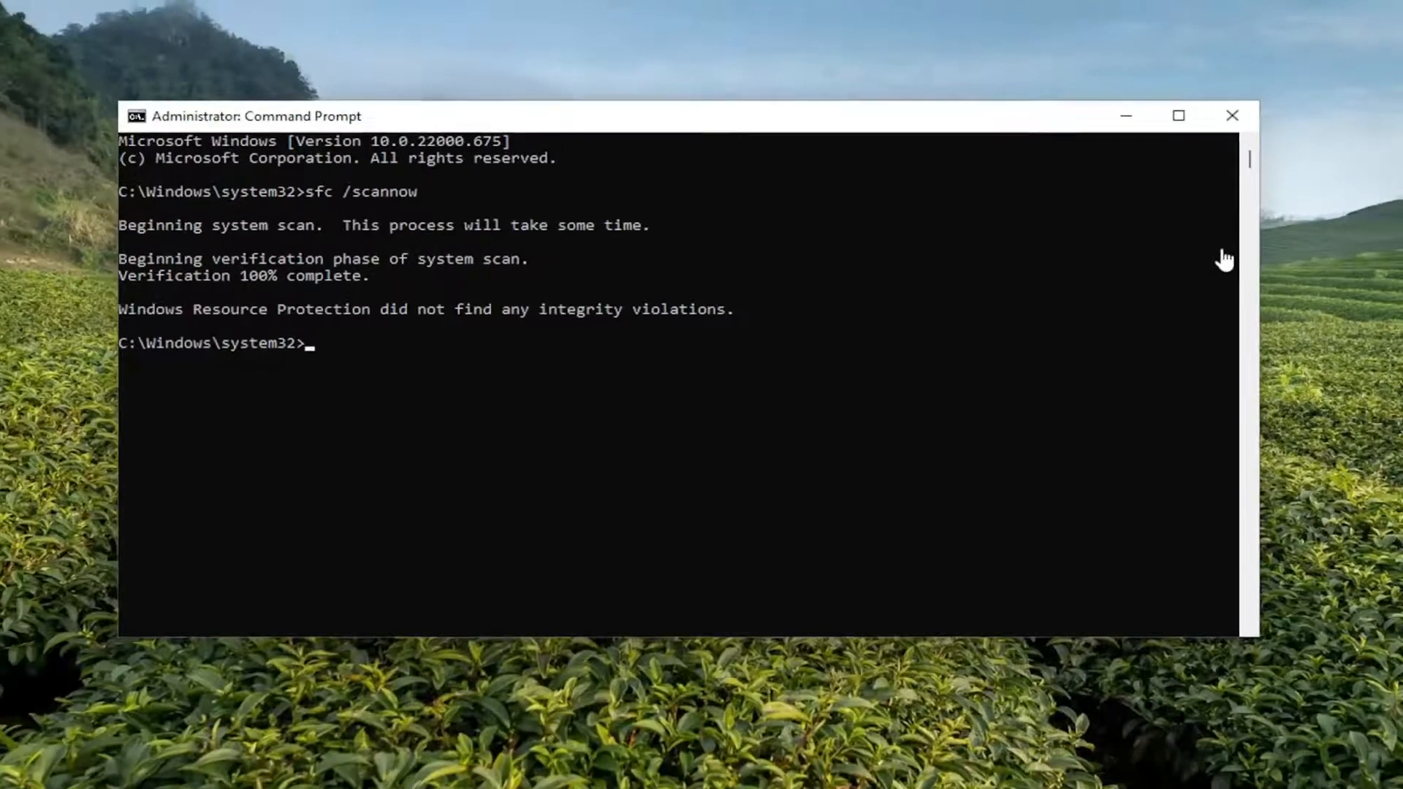
Close Command Prompt and restart the PC via the Start button's Shut down or sign out menu
left_click(1231, 115)
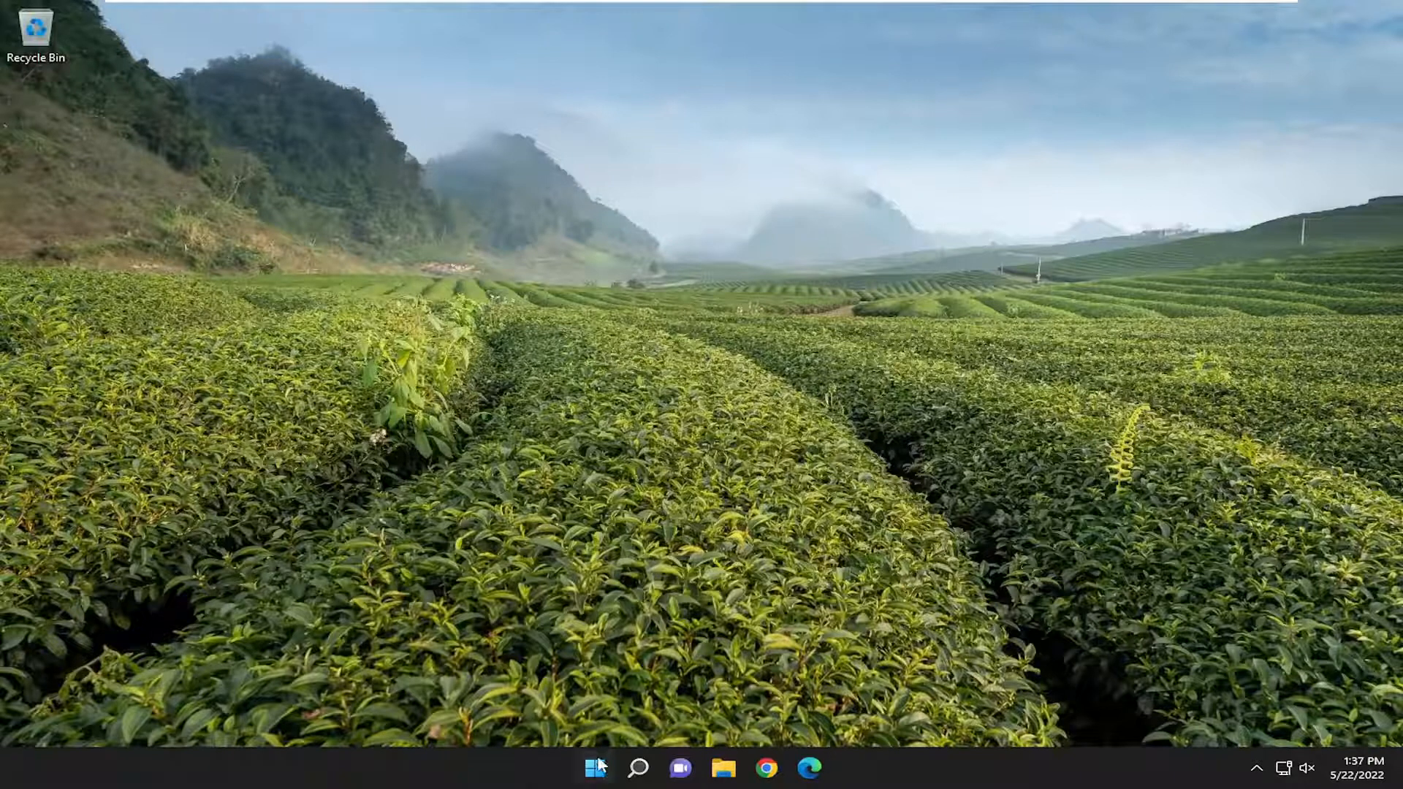
right_click(596, 783)
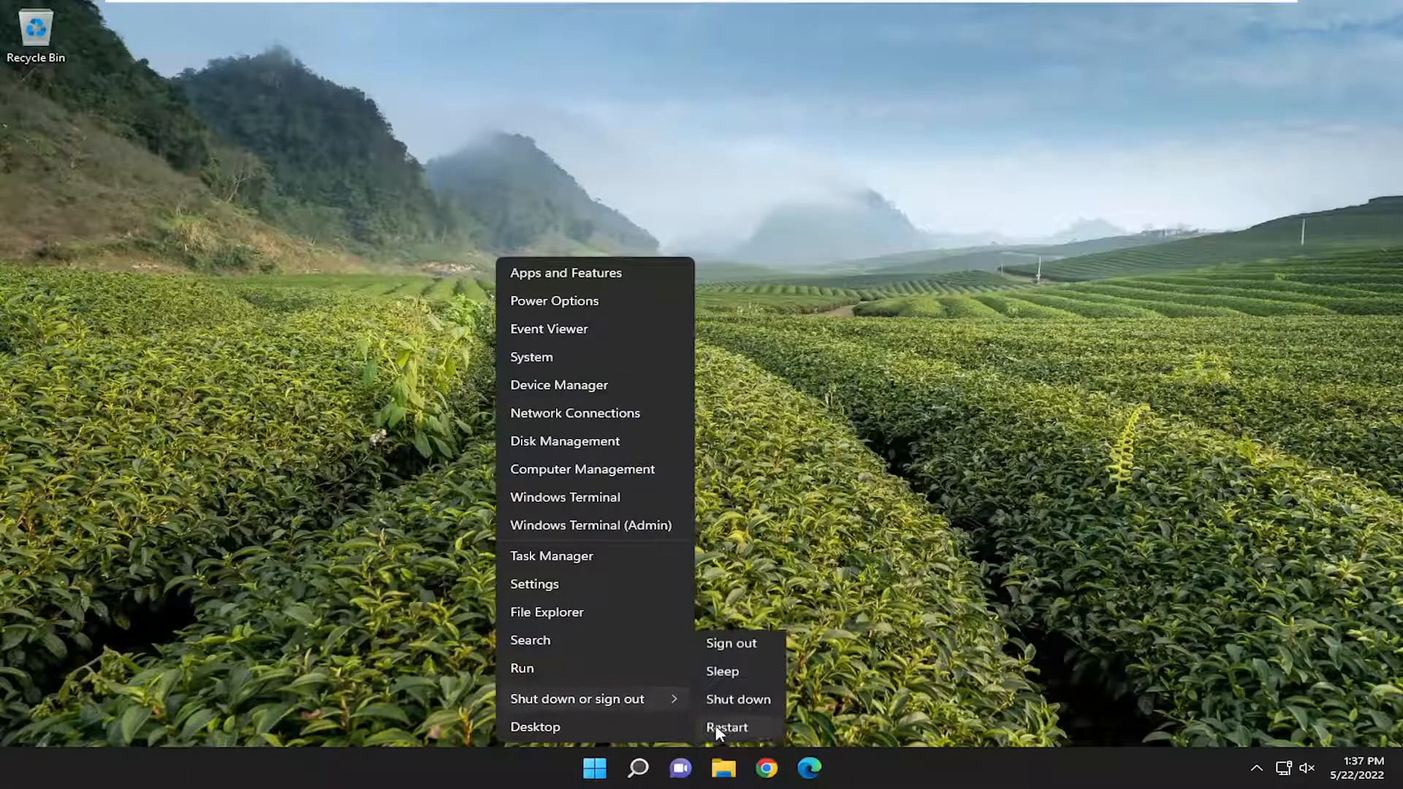
left_click(726, 727)
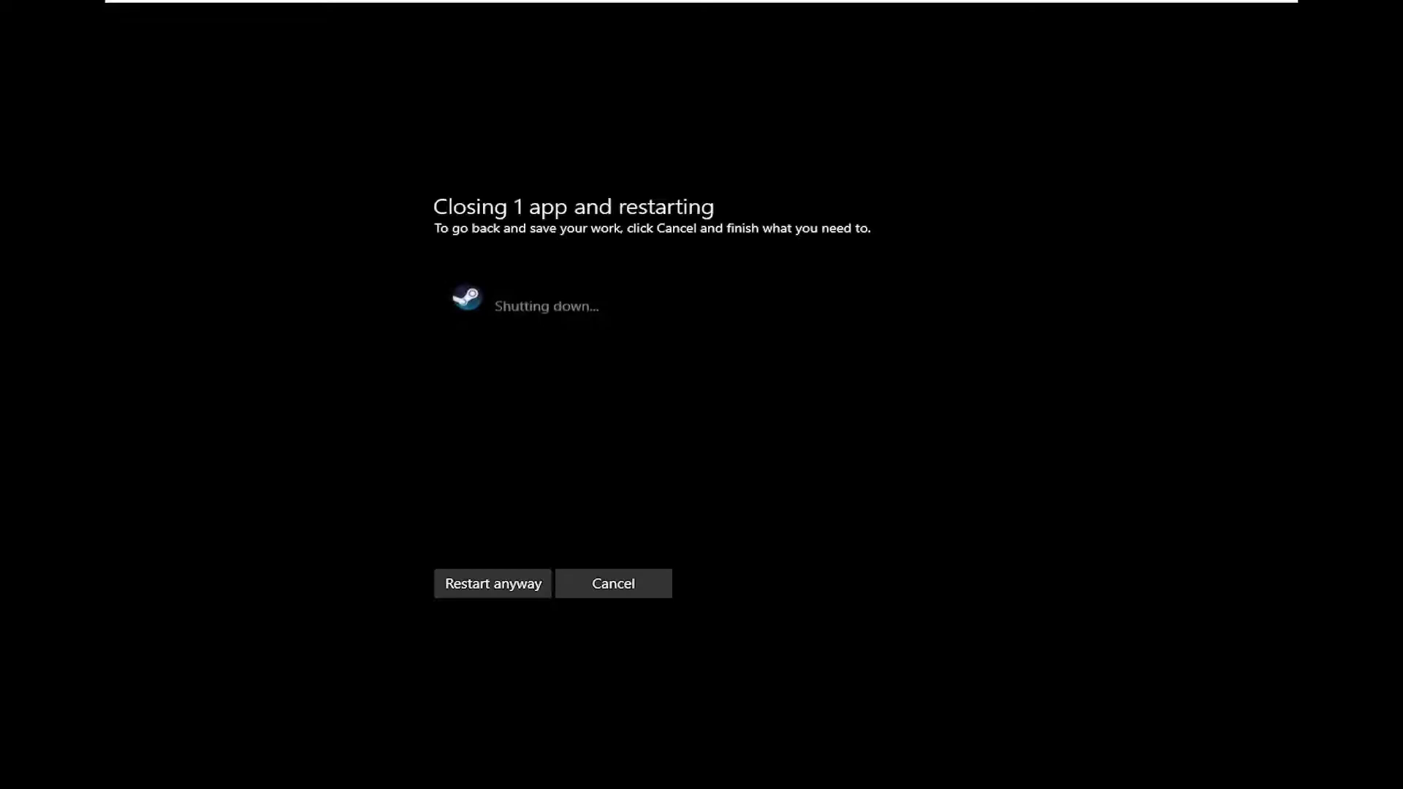